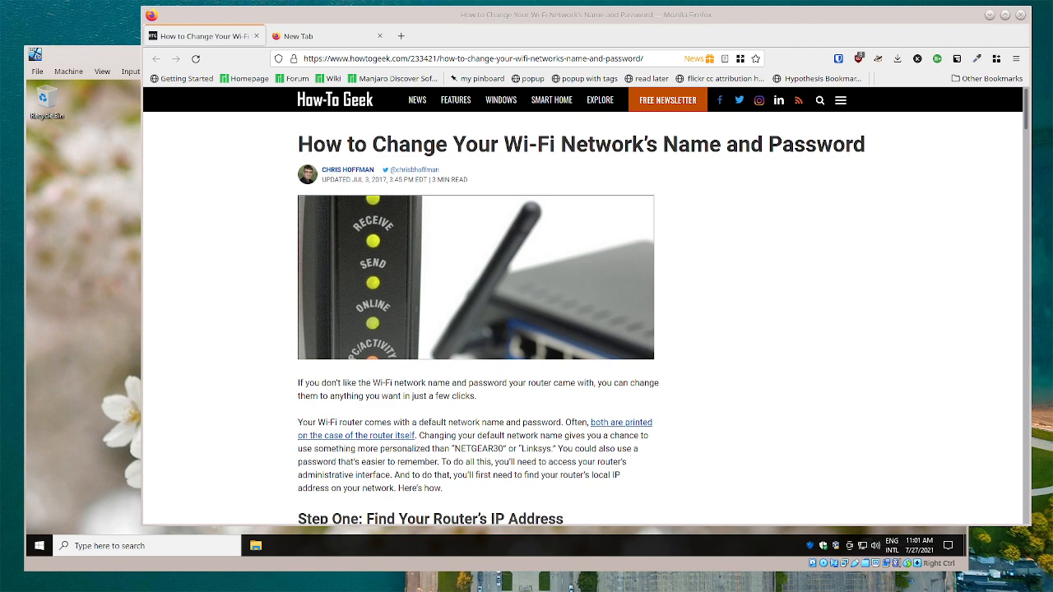
{"action": "mouse_move", "coordinate": [624, 39]}
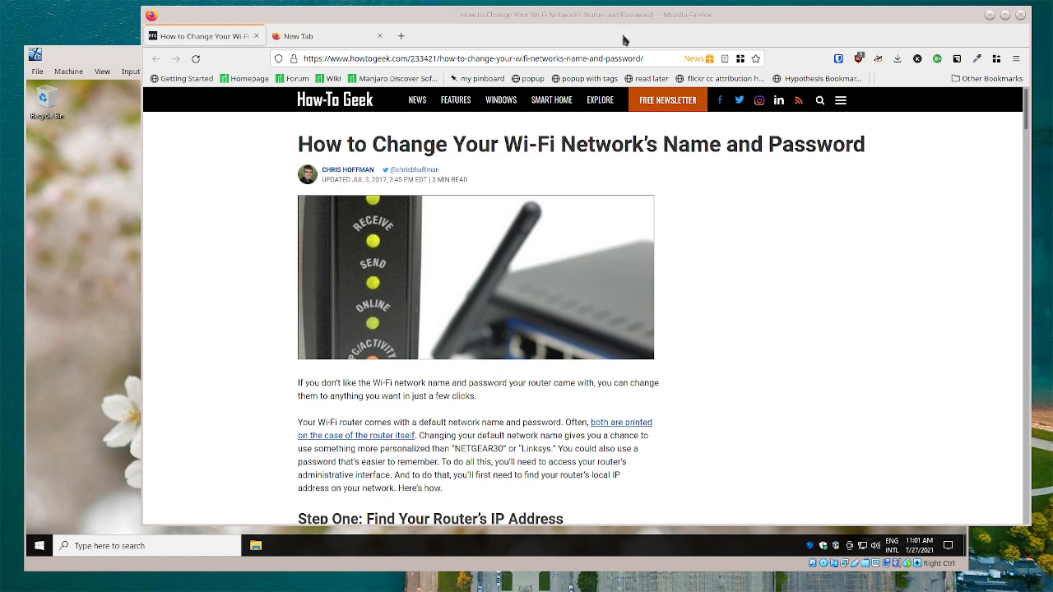
Glance at the empty new tab, then return to the How-To Geek article's ipconfig router-address section.
{"action": "left_click", "coordinate": [321, 36]}
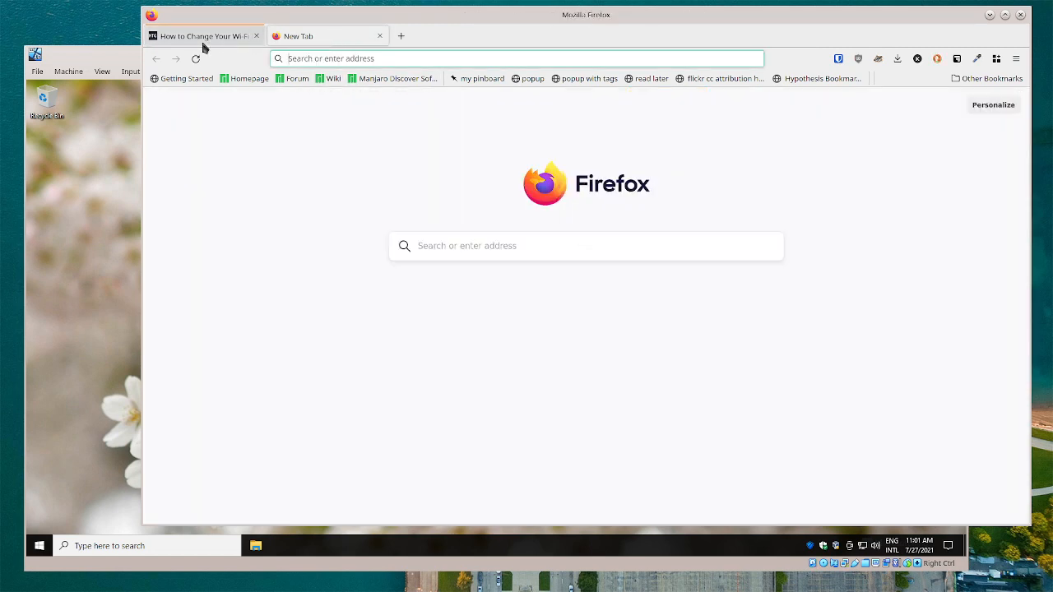
{"action": "left_click", "coordinate": [202, 35]}
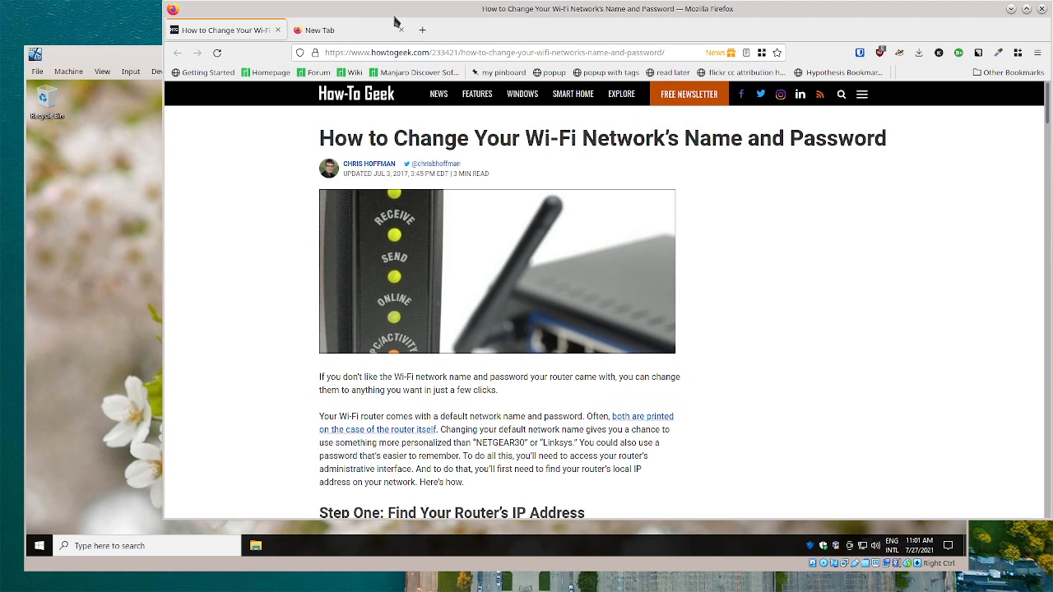
{"action": "mouse_move", "coordinate": [391, 16]}
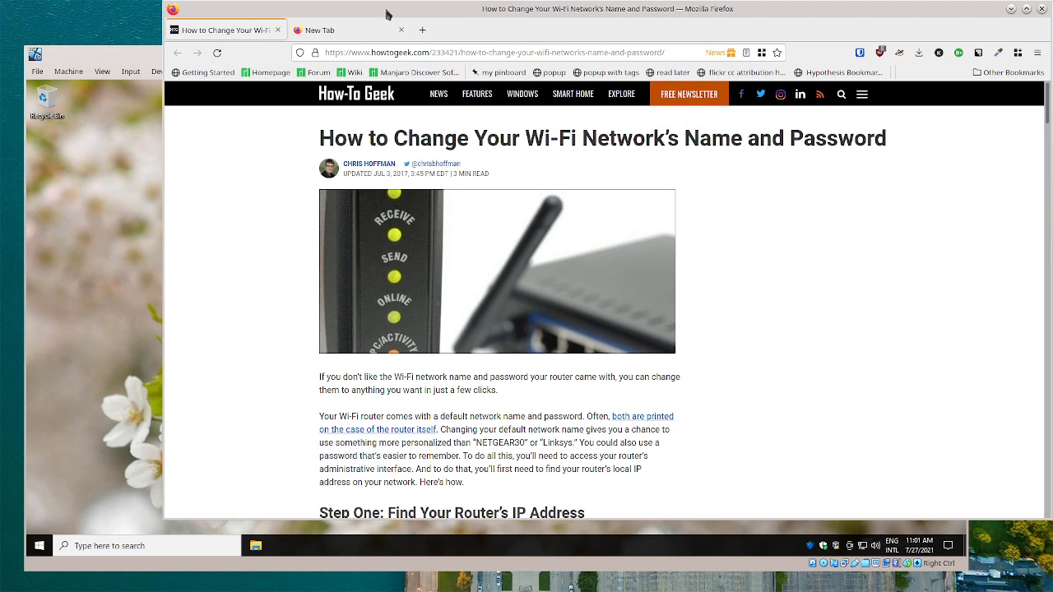
{"action": "mouse_move", "coordinate": [766, 225]}
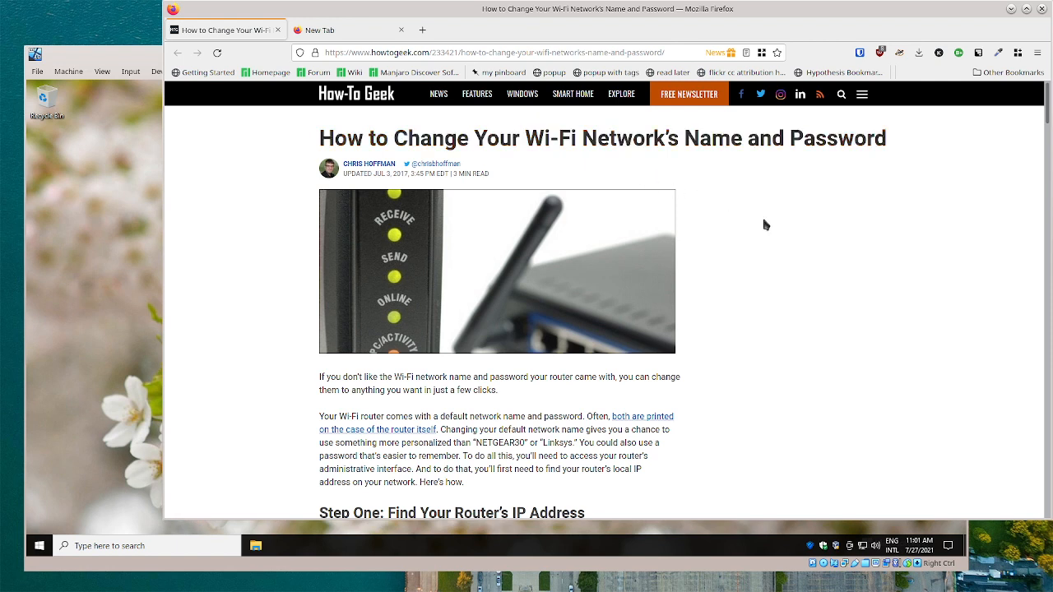
{"action": "mouse_move", "coordinate": [780, 333]}
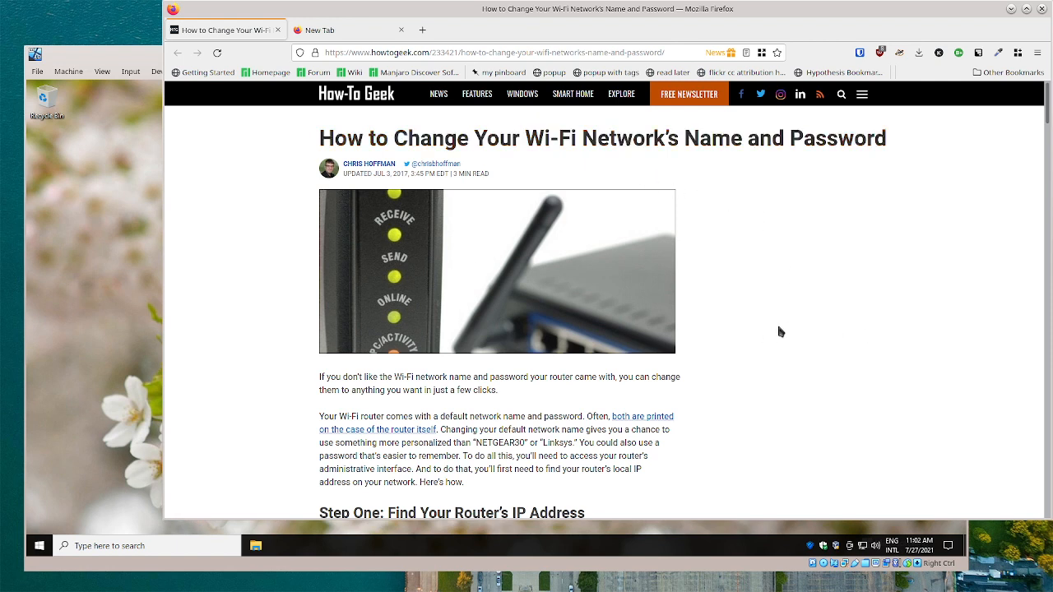
{"action": "mouse_move", "coordinate": [823, 363]}
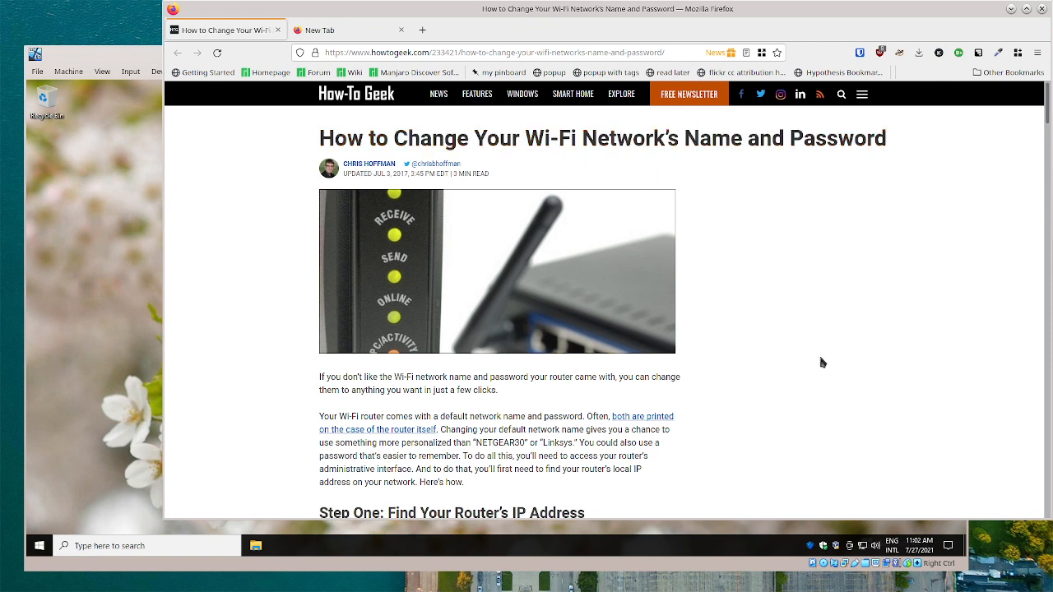
{"action": "mouse_move", "coordinate": [781, 344]}
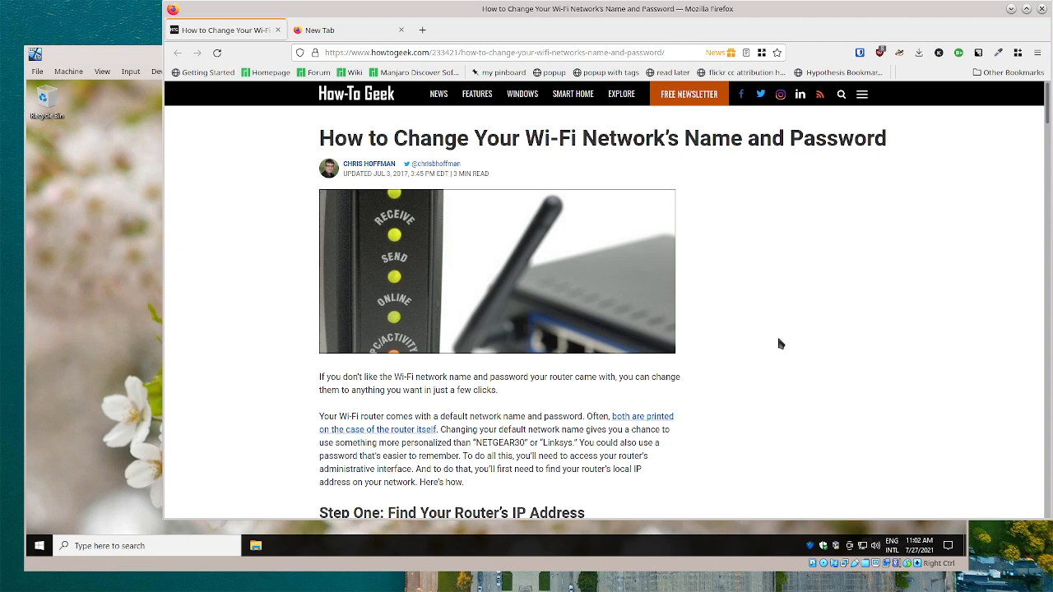
{"action": "scroll", "scroll_direction": "down", "scroll_amount": 3}
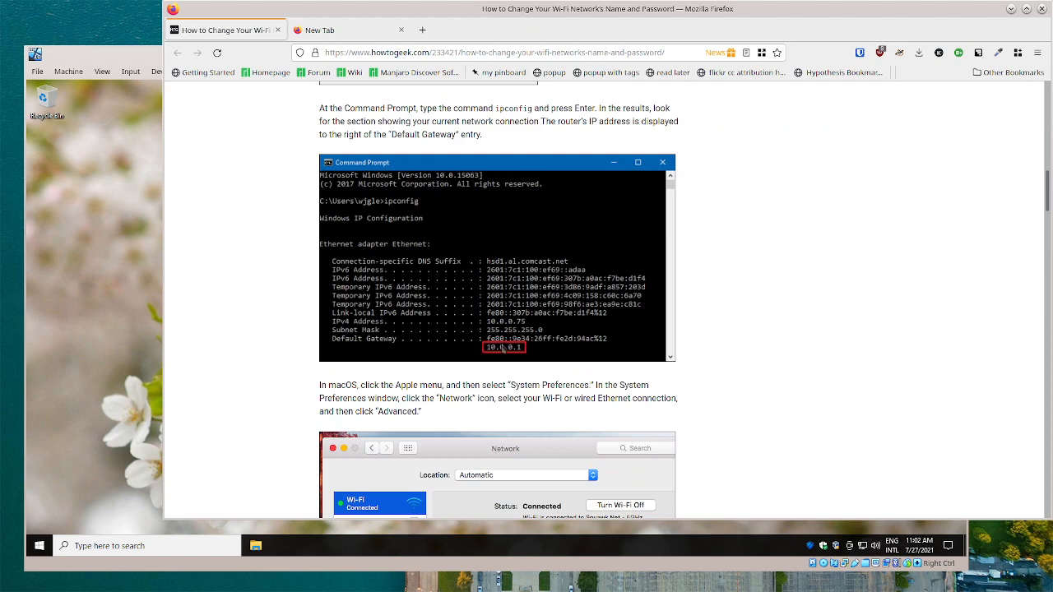
{"action": "mouse_move", "coordinate": [761, 352]}
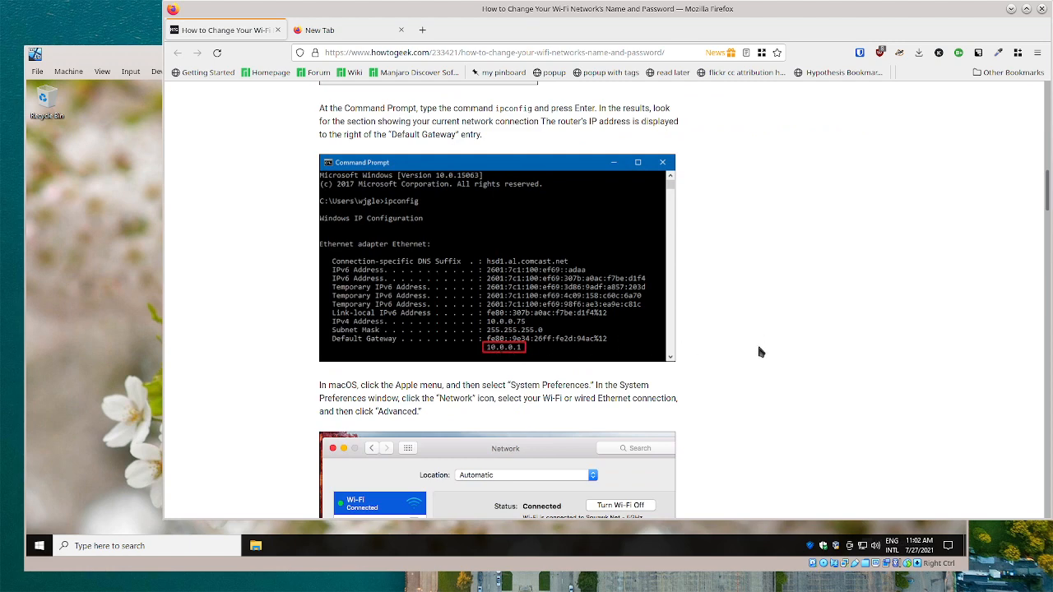
{"action": "scroll", "scroll_direction": "down", "scroll_amount": 3}
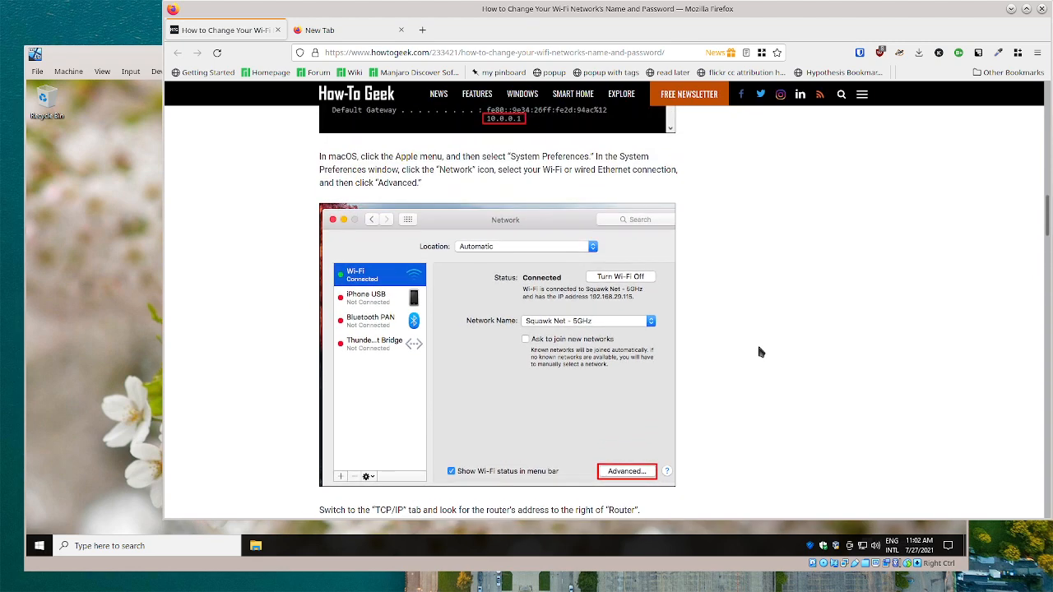
{"action": "mouse_move", "coordinate": [807, 377]}
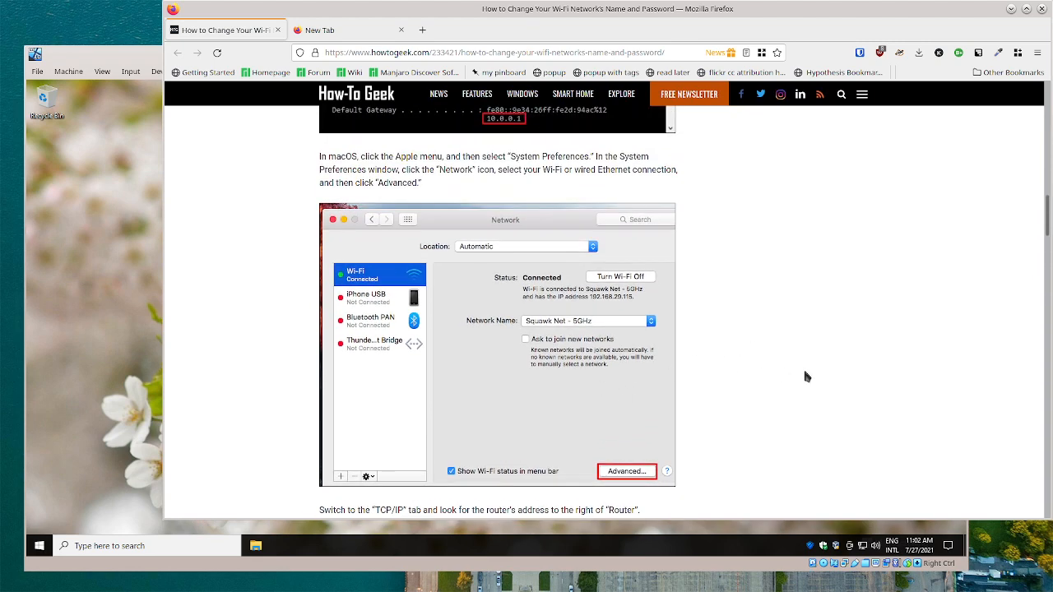
{"action": "scroll", "scroll_direction": "up", "scroll_amount": 3}
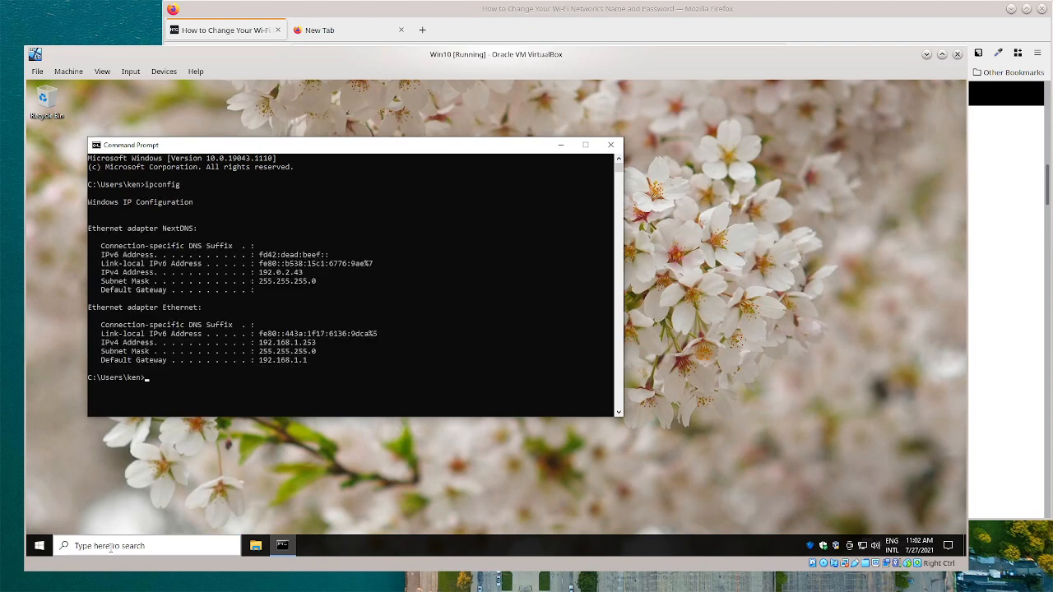
{"action": "mouse_move", "coordinate": [228, 273]}
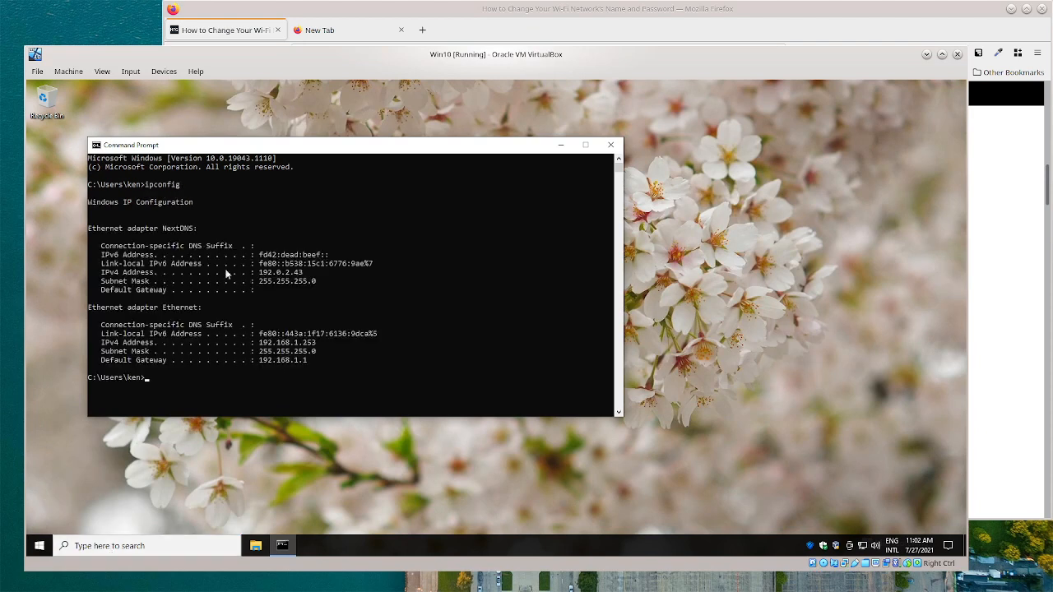
{"action": "mouse_move", "coordinate": [294, 364]}
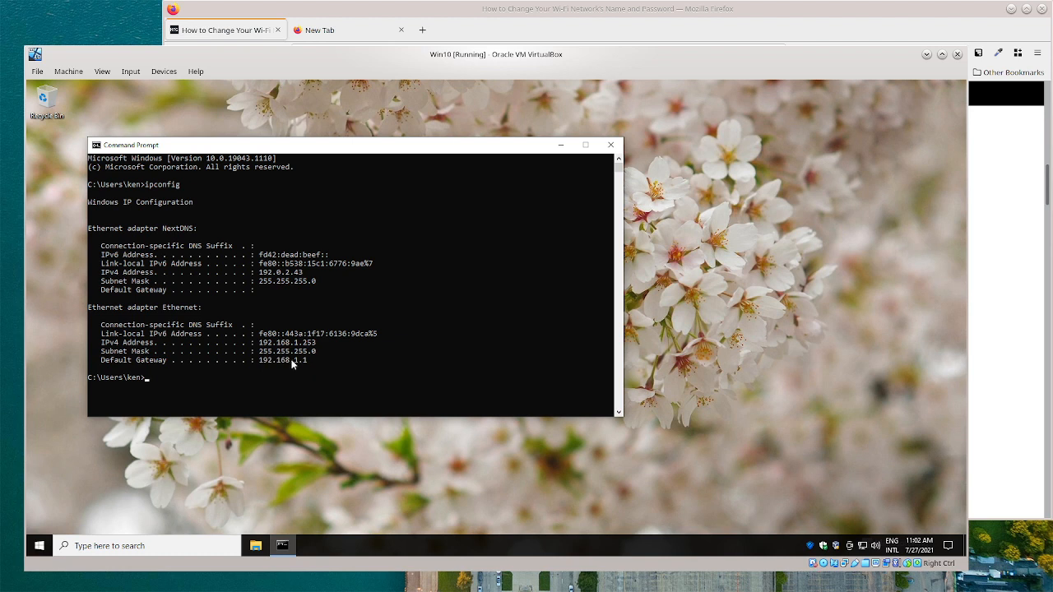
{"action": "mouse_move", "coordinate": [272, 372]}
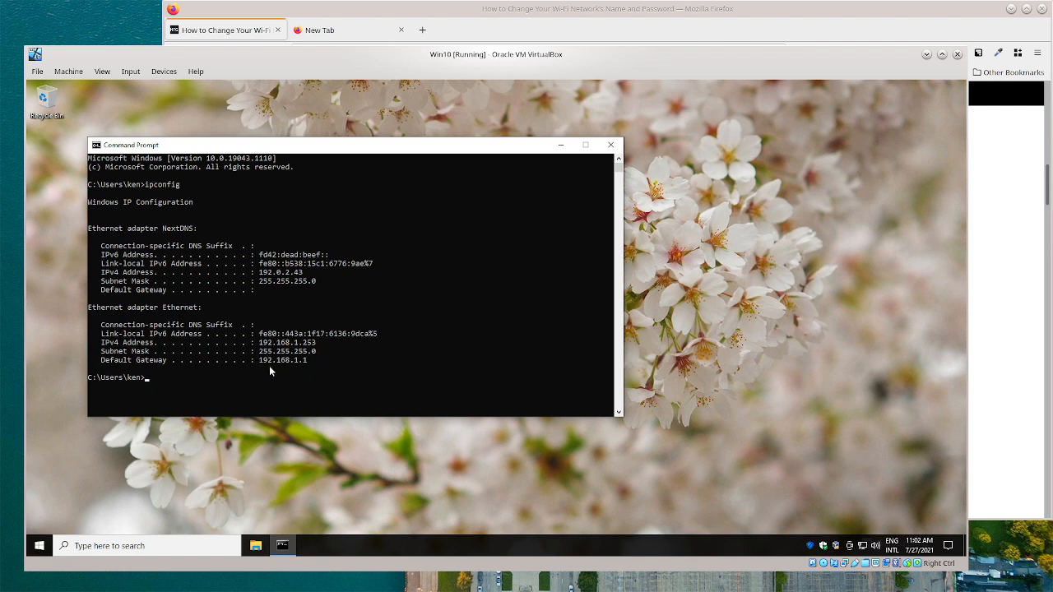
{"action": "mouse_move", "coordinate": [393, 306]}
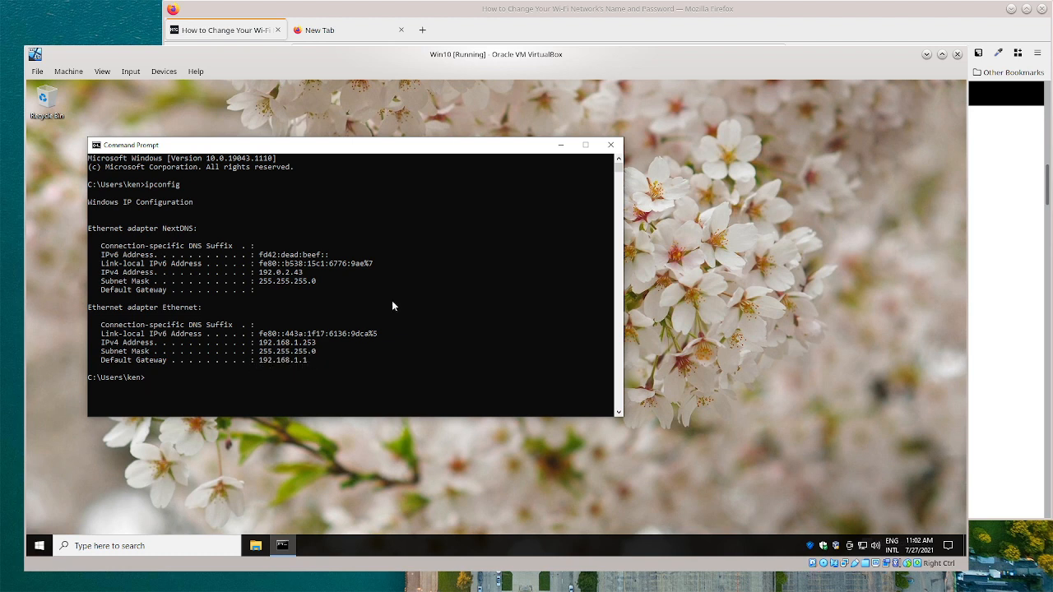
{"action": "mouse_move", "coordinate": [545, 100]}
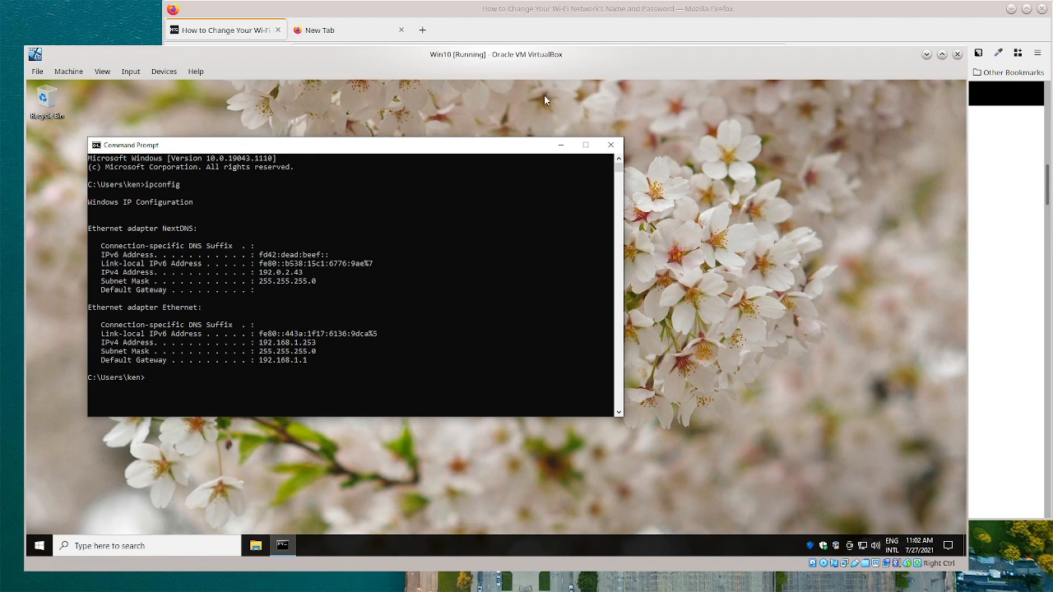
{"action": "mouse_move", "coordinate": [565, 86]}
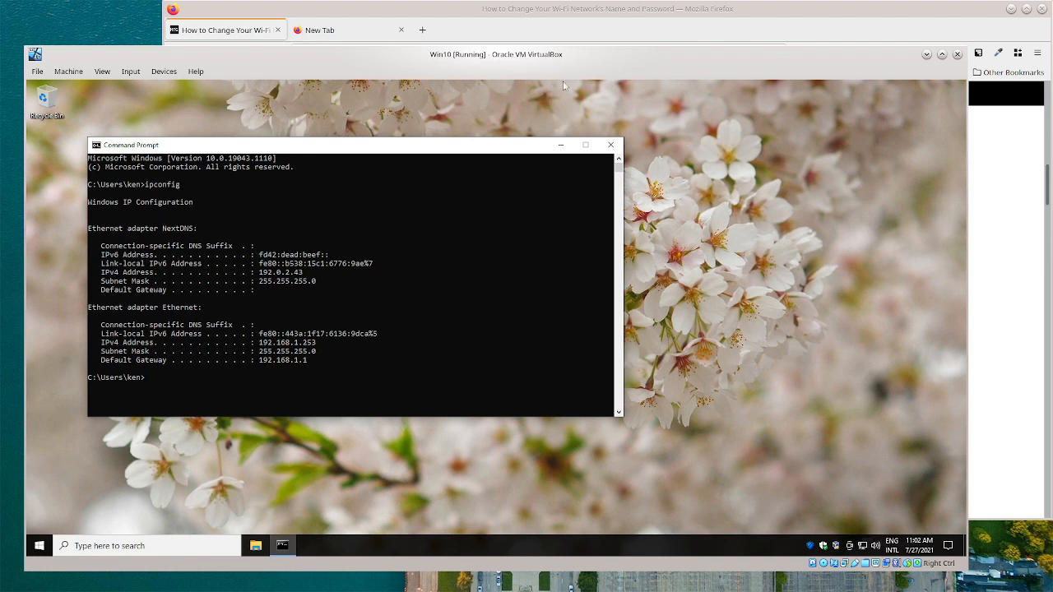
{"action": "mouse_move", "coordinate": [611, 144]}
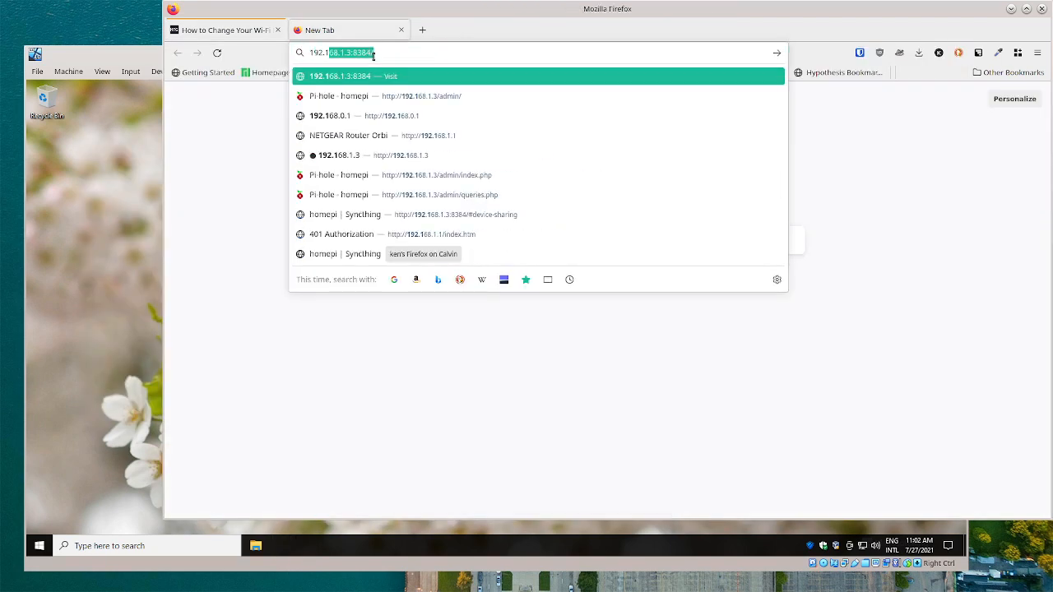
Enter the router address 192.168.0.1 in the address bar to load the ARRIS login page.
{"action": "type", "text": "192.168.0.17"}
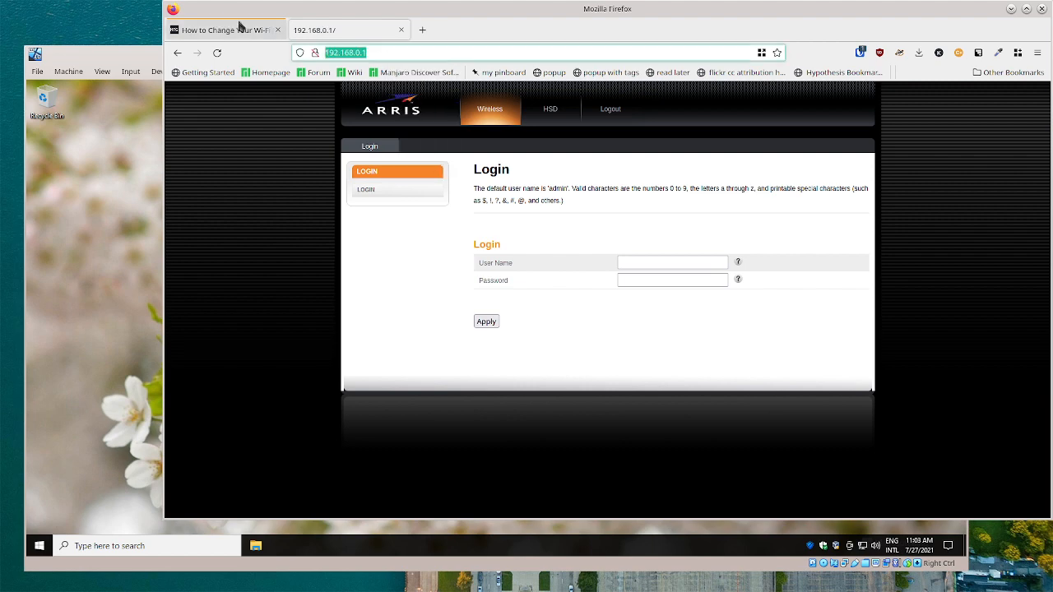
Fill in the administrator user name and password on the ARRIS Login form and apply.
{"action": "left_click", "coordinate": [222, 30]}
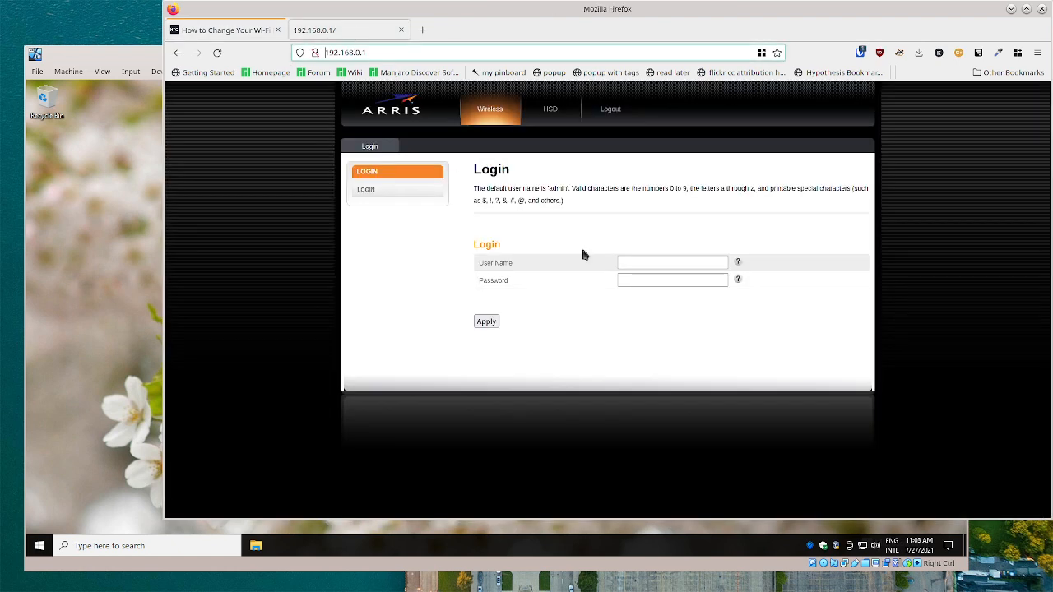
{"action": "mouse_move", "coordinate": [670, 347]}
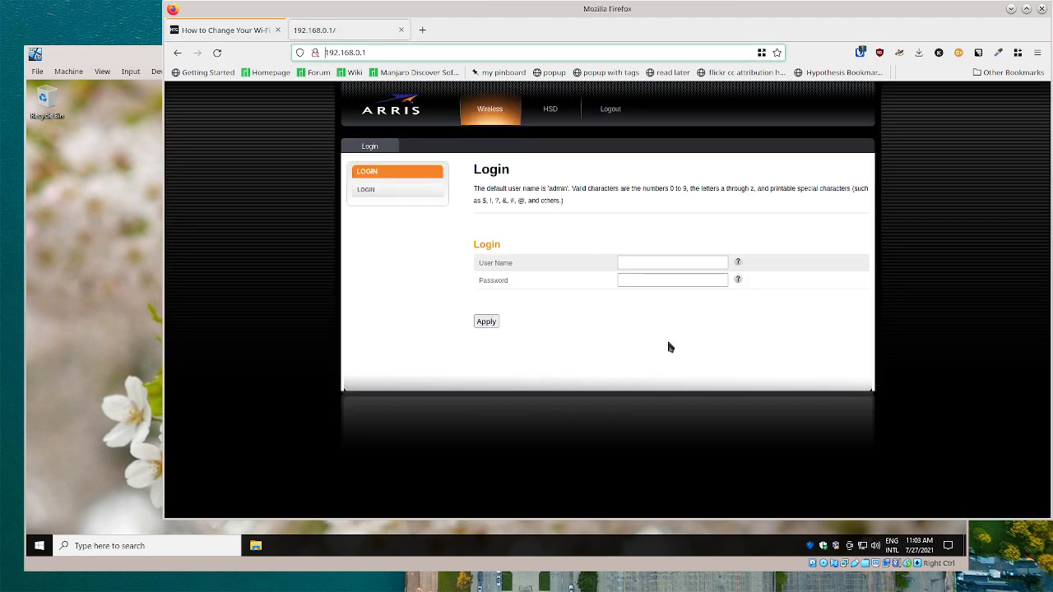
{"action": "mouse_move", "coordinate": [670, 367]}
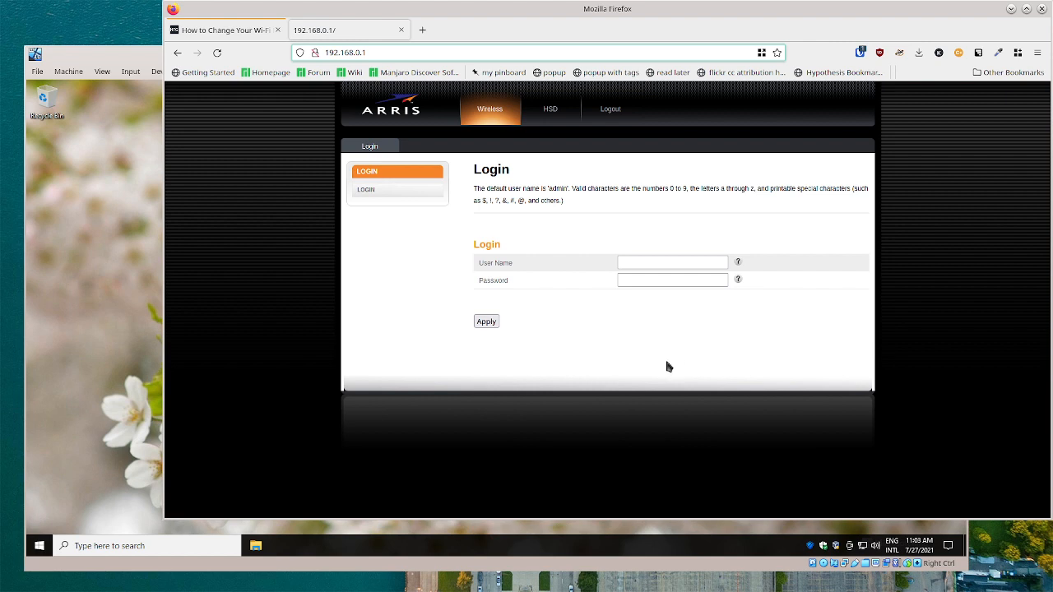
{"action": "mouse_move", "coordinate": [699, 364]}
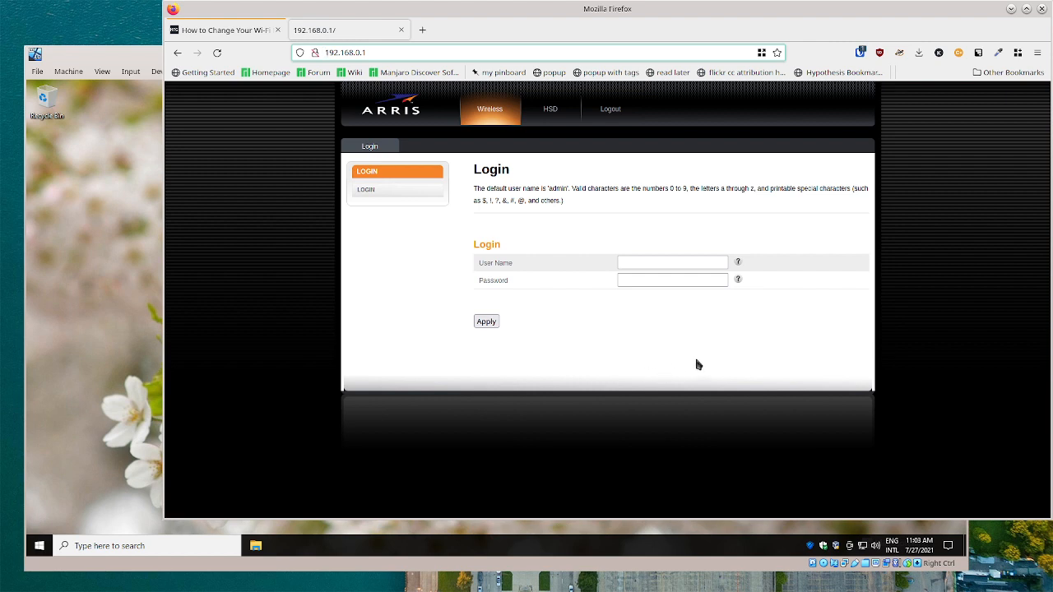
{"action": "left_click", "coordinate": [672, 261]}
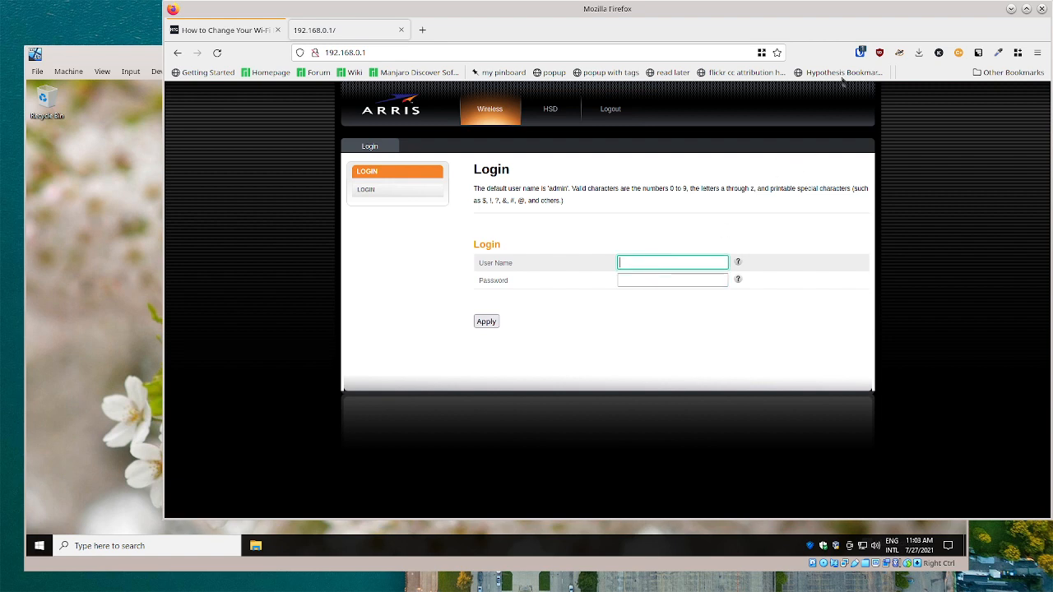
{"action": "left_click", "coordinate": [861, 52]}
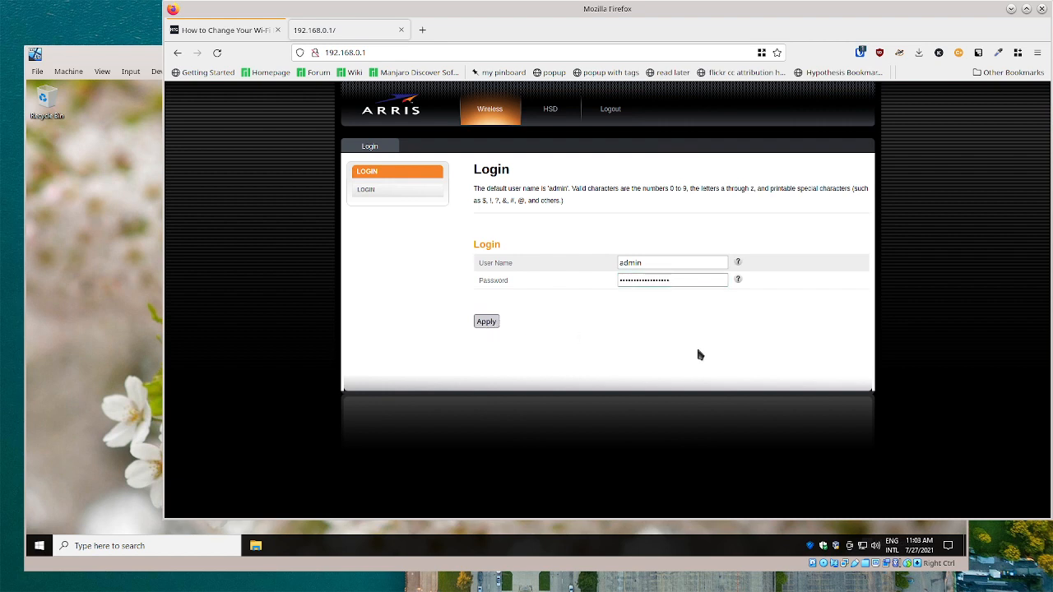
{"action": "left_click", "coordinate": [486, 321]}
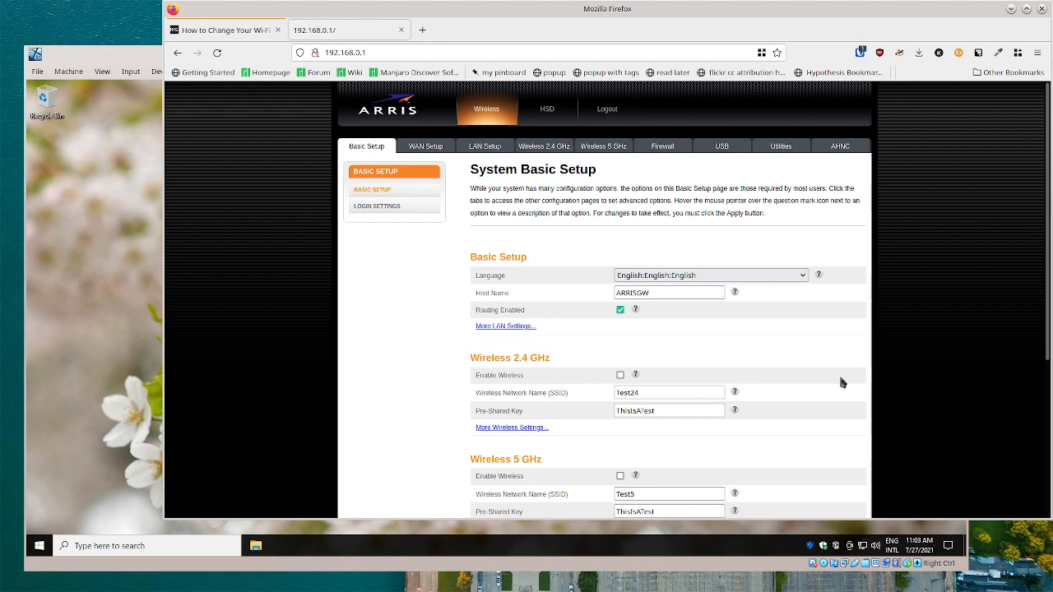
{"action": "scroll", "scroll_direction": "up", "scroll_amount": 3}
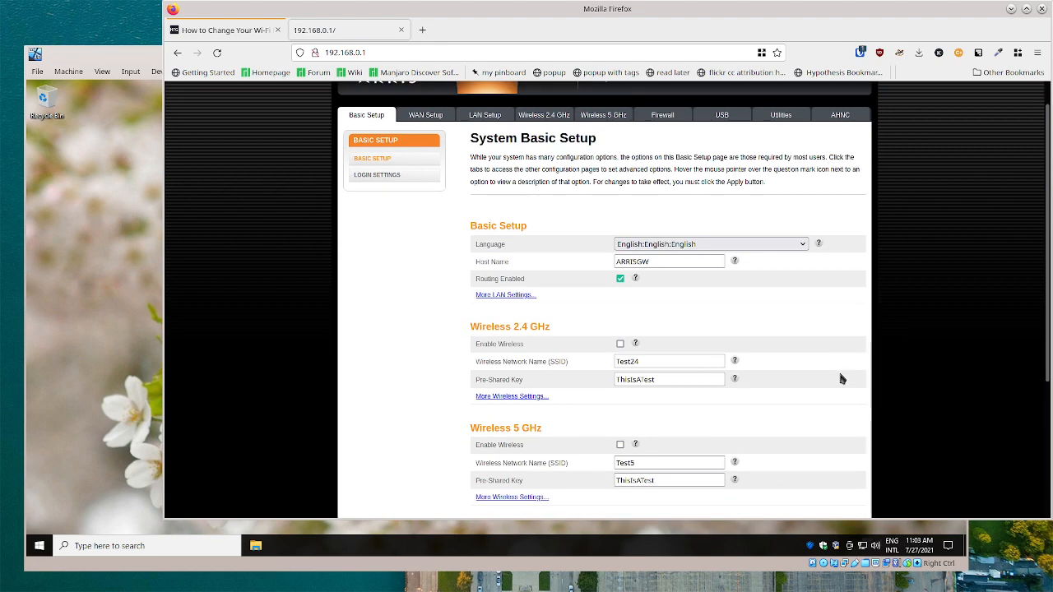
{"action": "mouse_move", "coordinate": [784, 365]}
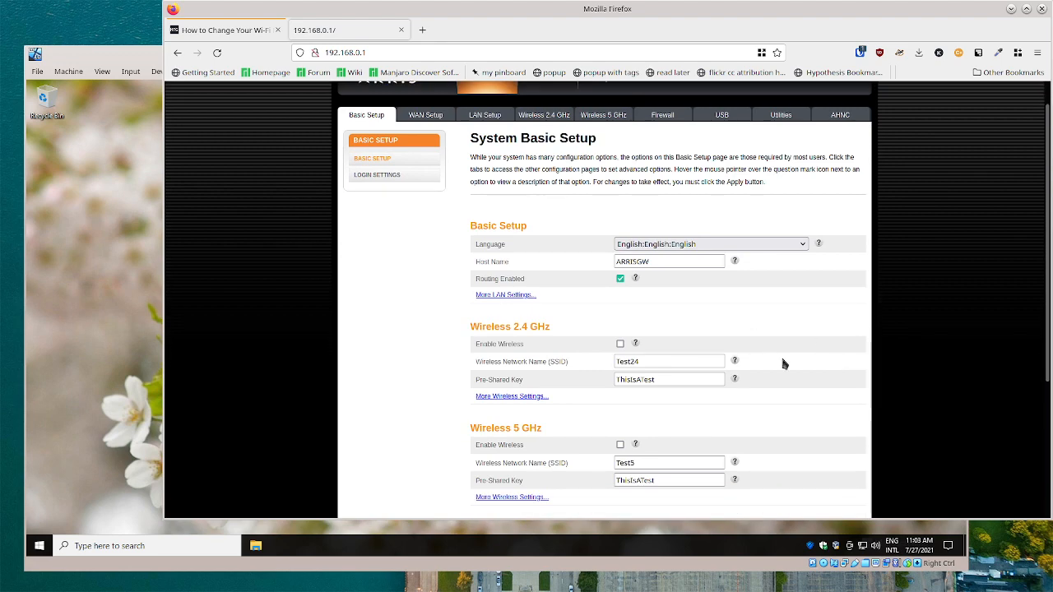
{"action": "mouse_move", "coordinate": [812, 383]}
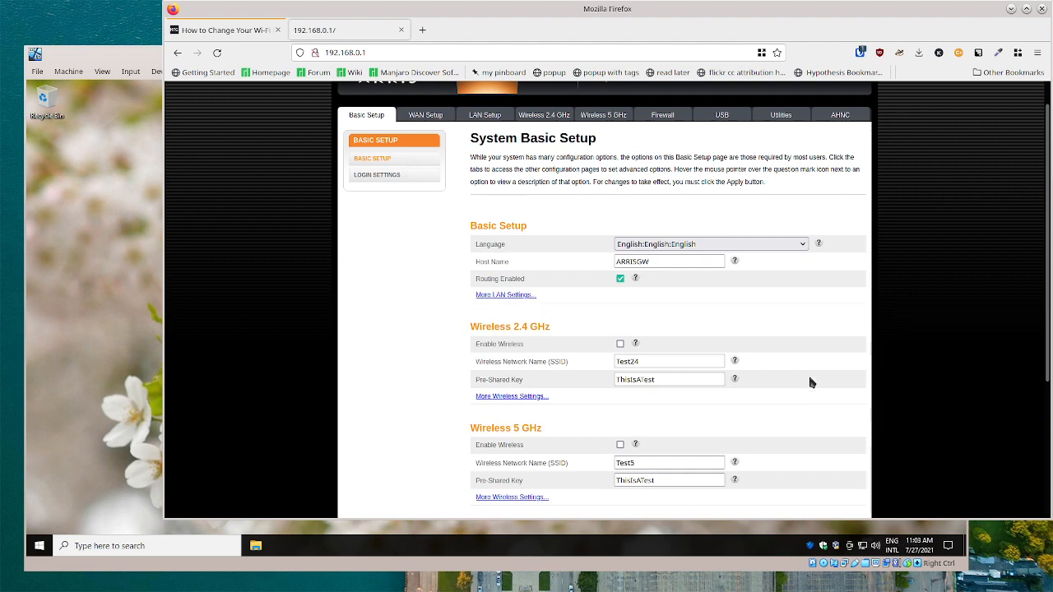
{"action": "scroll", "scroll_direction": "down", "scroll_amount": 3}
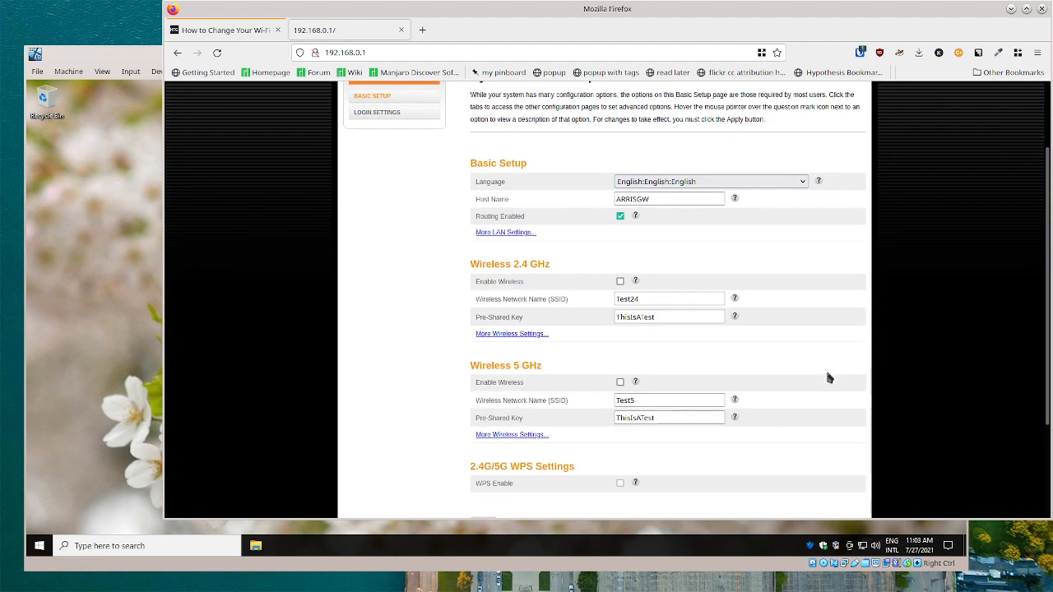
{"action": "scroll", "scroll_direction": "down", "scroll_amount": 3}
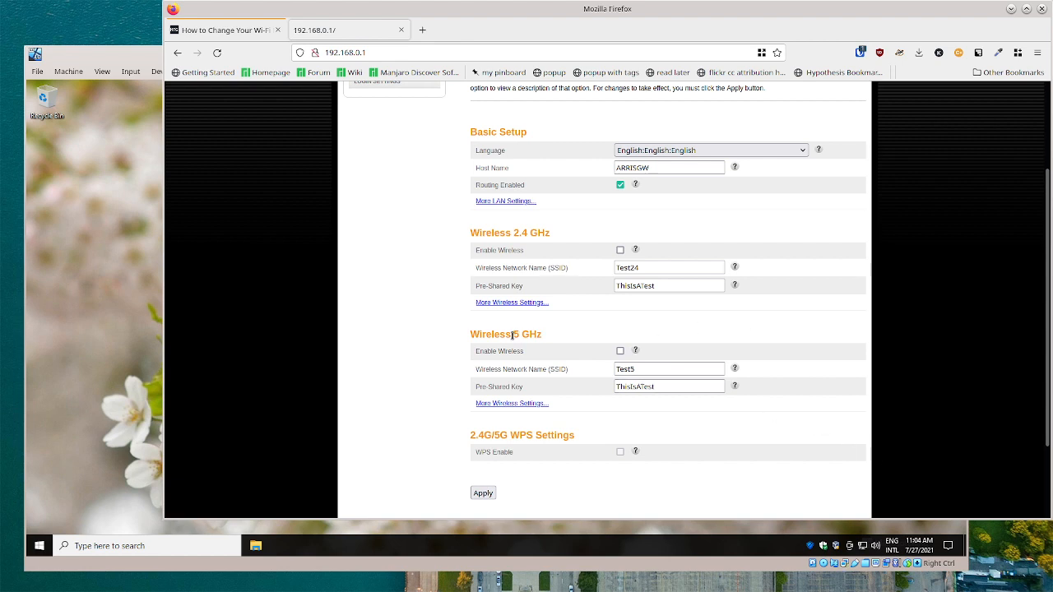
{"action": "mouse_move", "coordinate": [567, 375]}
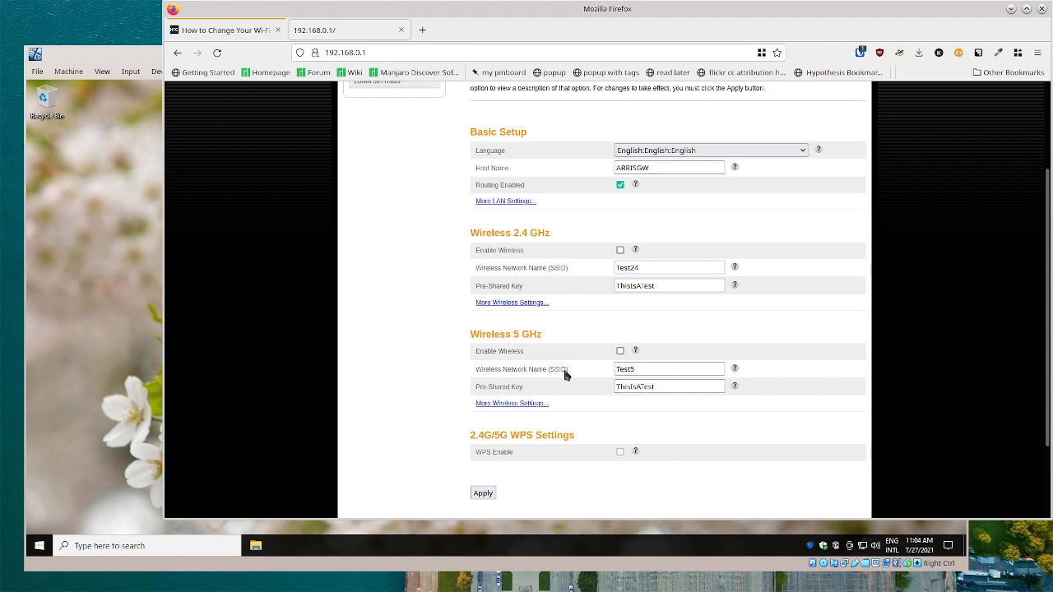
{"action": "mouse_move", "coordinate": [796, 478]}
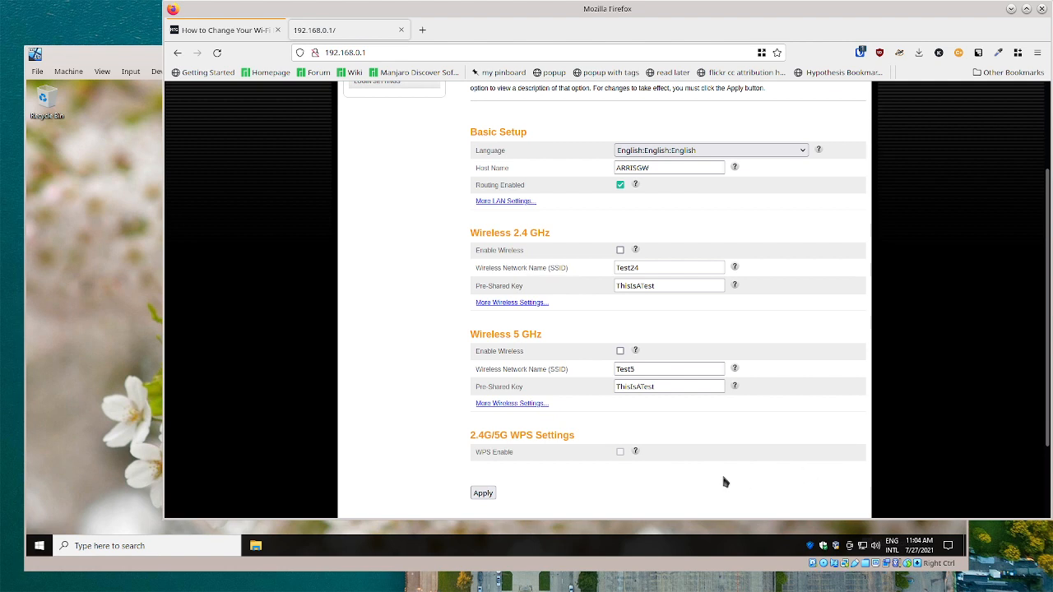
{"action": "mouse_move", "coordinate": [792, 462]}
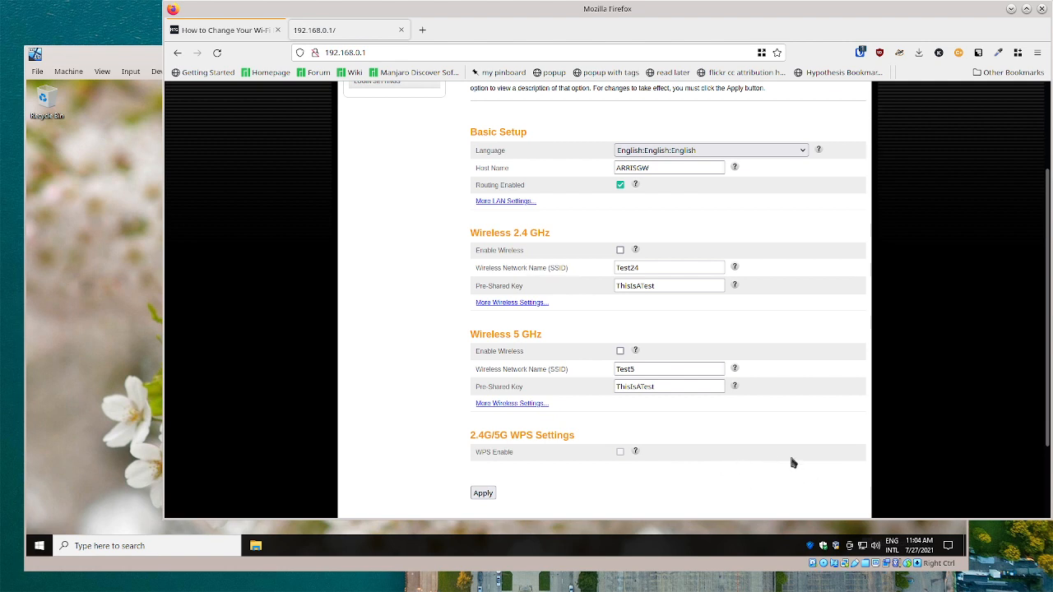
{"action": "mouse_move", "coordinate": [650, 264]}
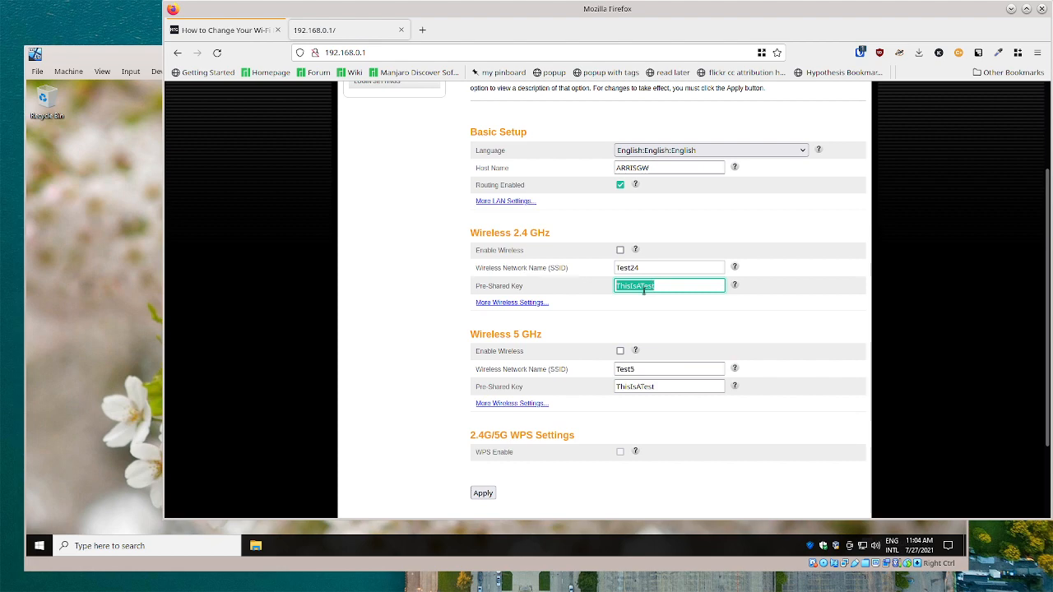
{"action": "mouse_move", "coordinate": [634, 359]}
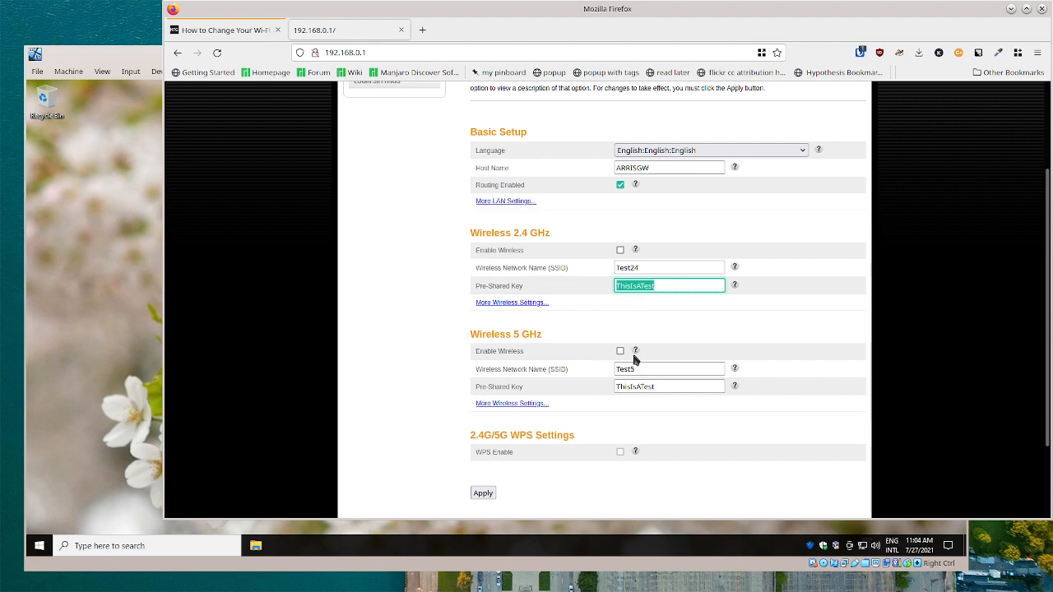
Open the Wireless 2.4 GHz page and review Test24's WPA2-PSK (AES) security mode.
{"action": "scroll", "scroll_direction": "up", "scroll_amount": 3}
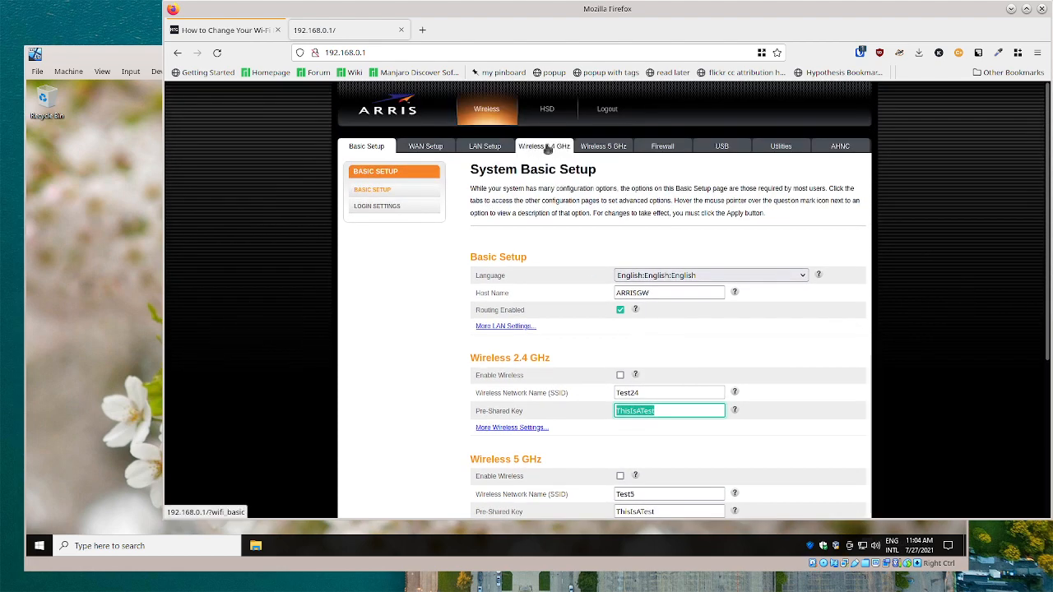
{"action": "left_click", "coordinate": [544, 145]}
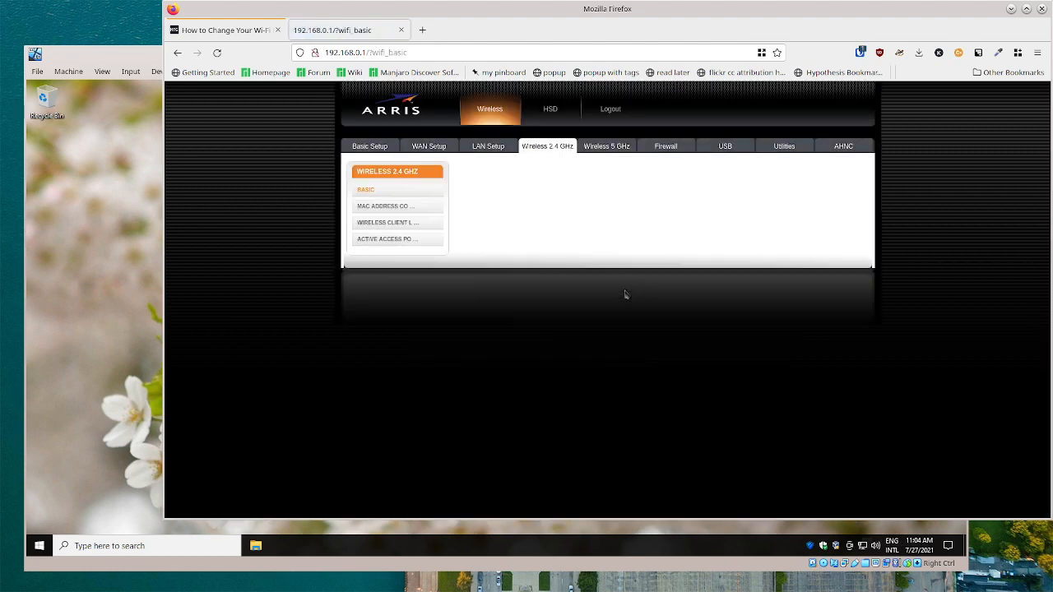
{"action": "left_click", "coordinate": [365, 189]}
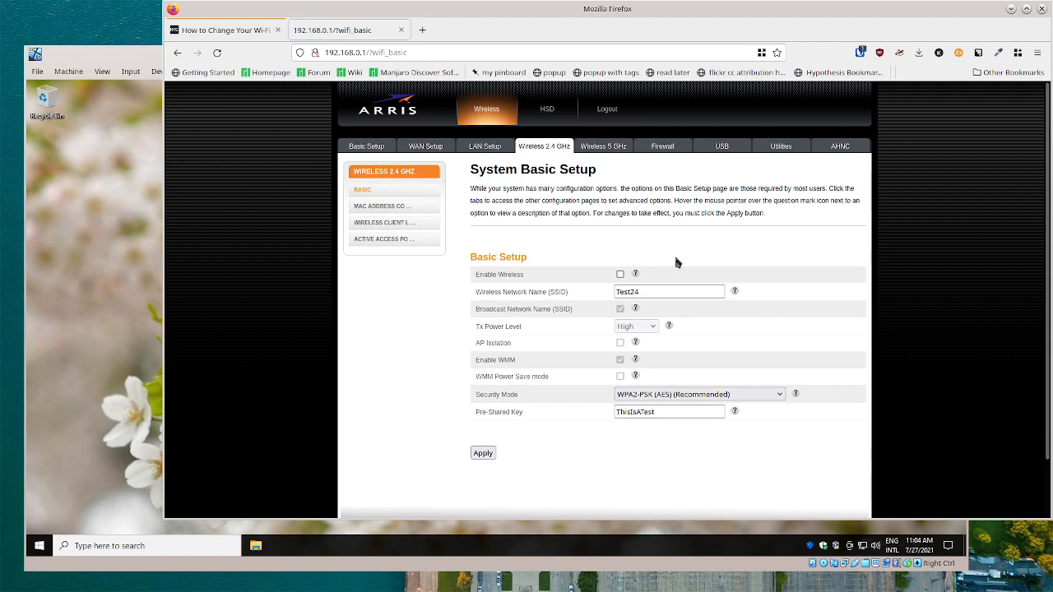
{"action": "left_click", "coordinate": [620, 274]}
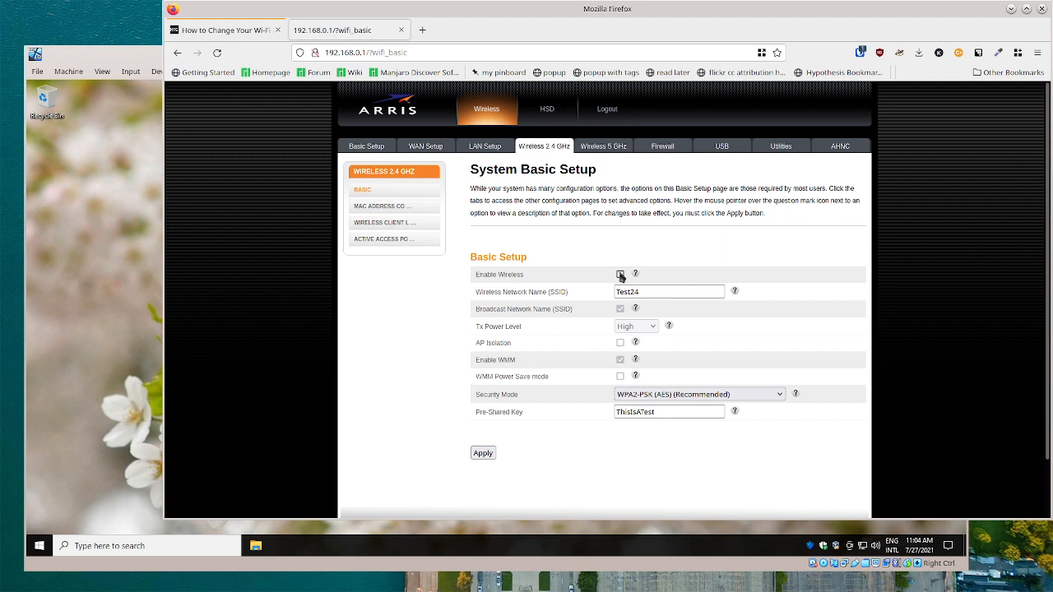
{"action": "left_click", "coordinate": [621, 274]}
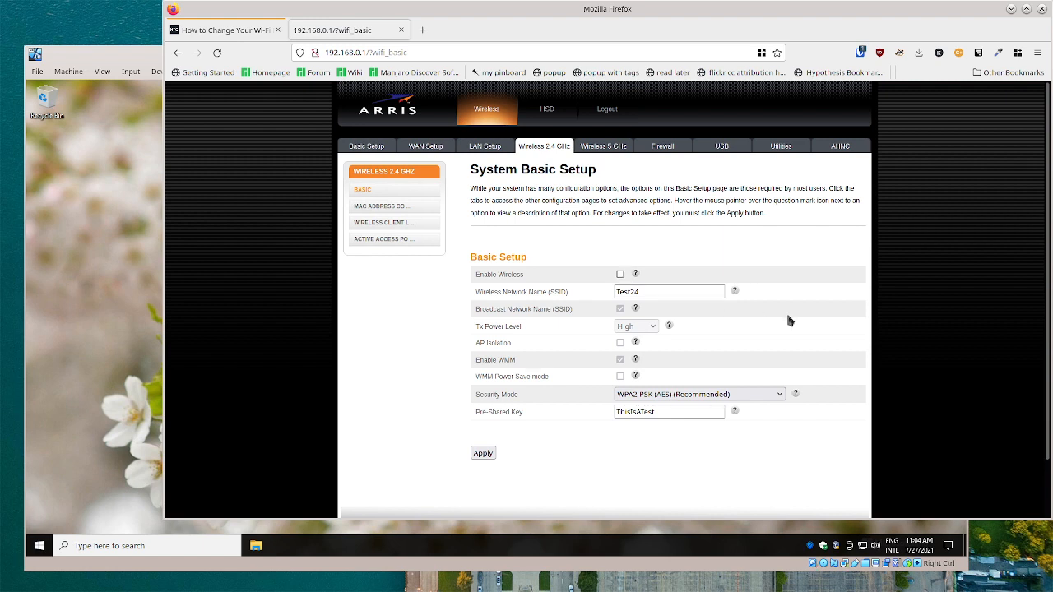
{"action": "mouse_move", "coordinate": [633, 322]}
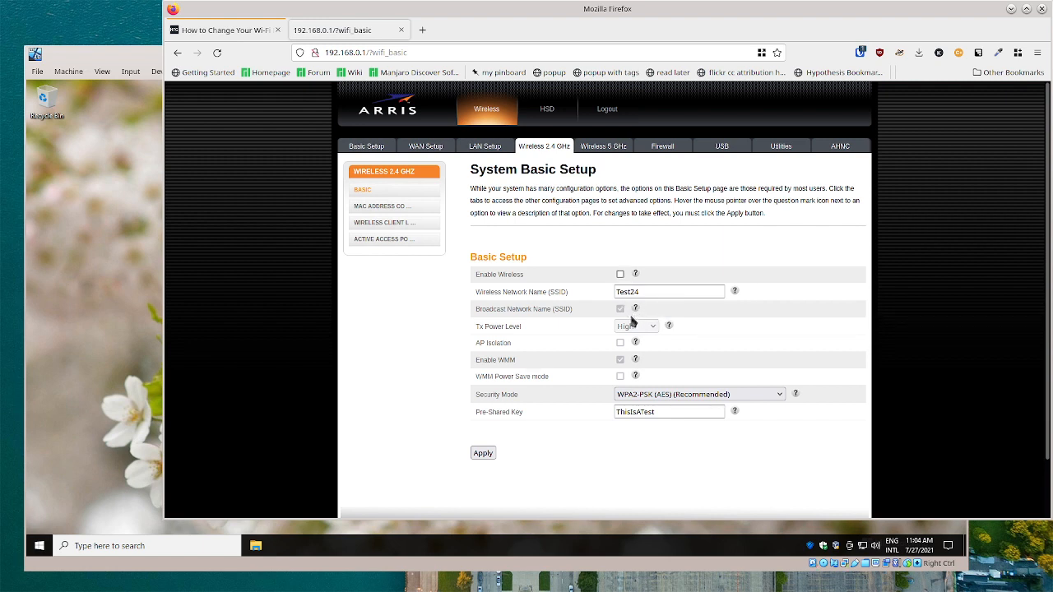
{"action": "mouse_move", "coordinate": [636, 309]}
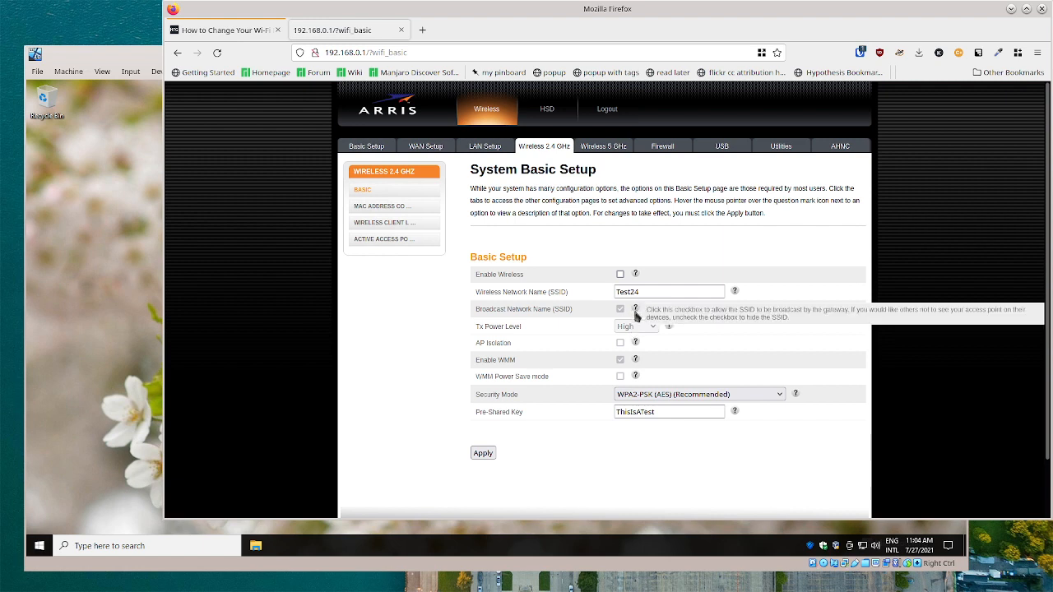
{"action": "mouse_move", "coordinate": [734, 358]}
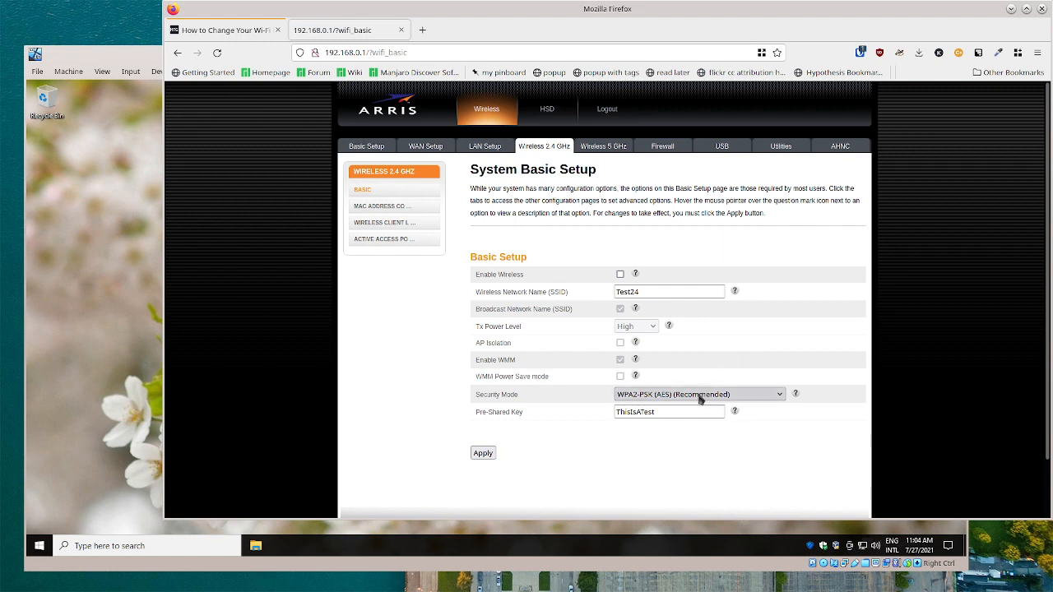
{"action": "left_click", "coordinate": [698, 394]}
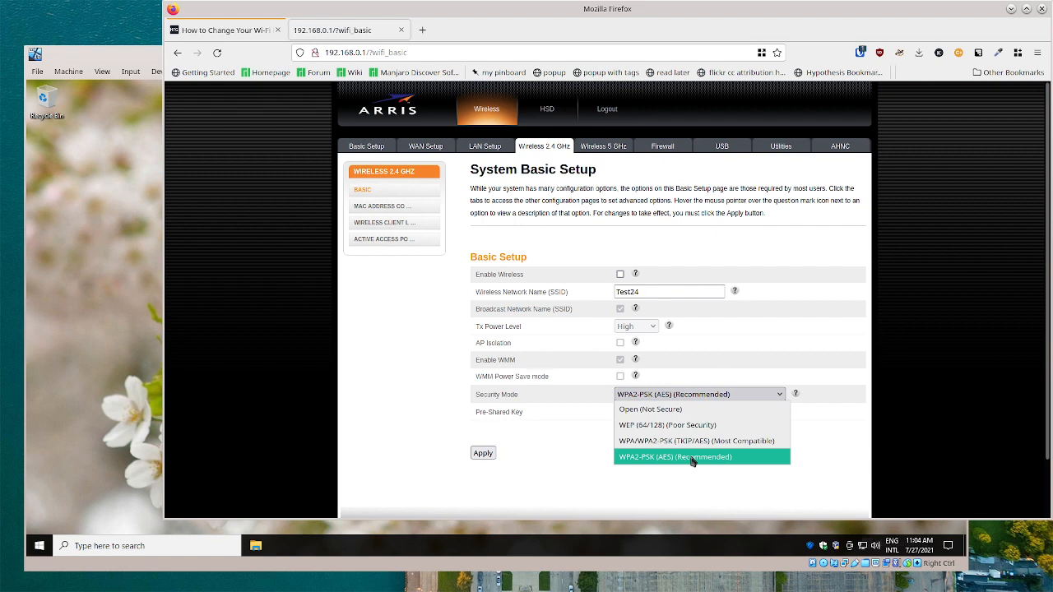
{"action": "mouse_move", "coordinate": [639, 491]}
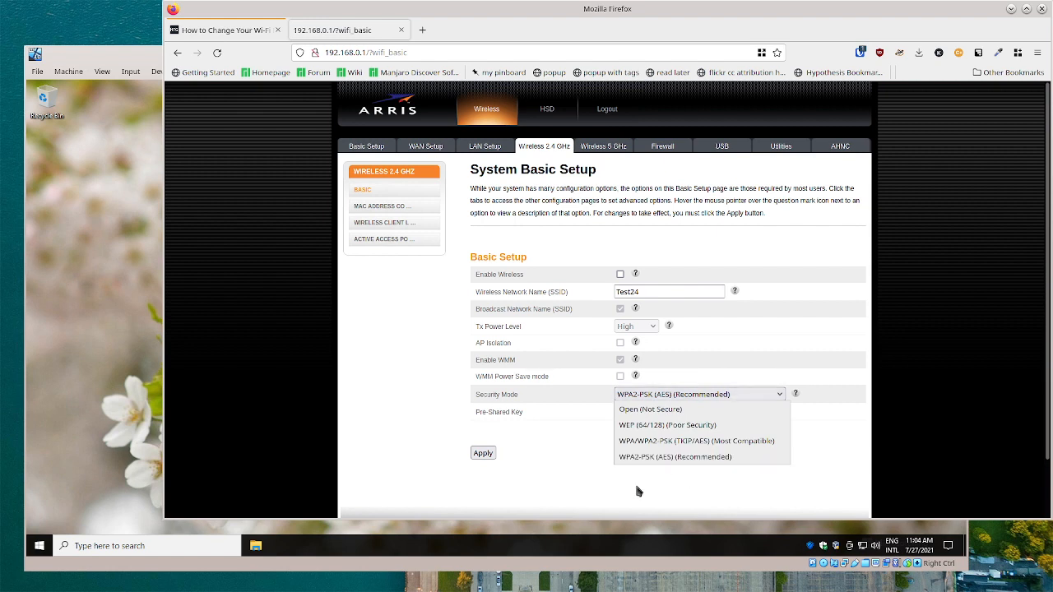
{"action": "mouse_move", "coordinate": [675, 457]}
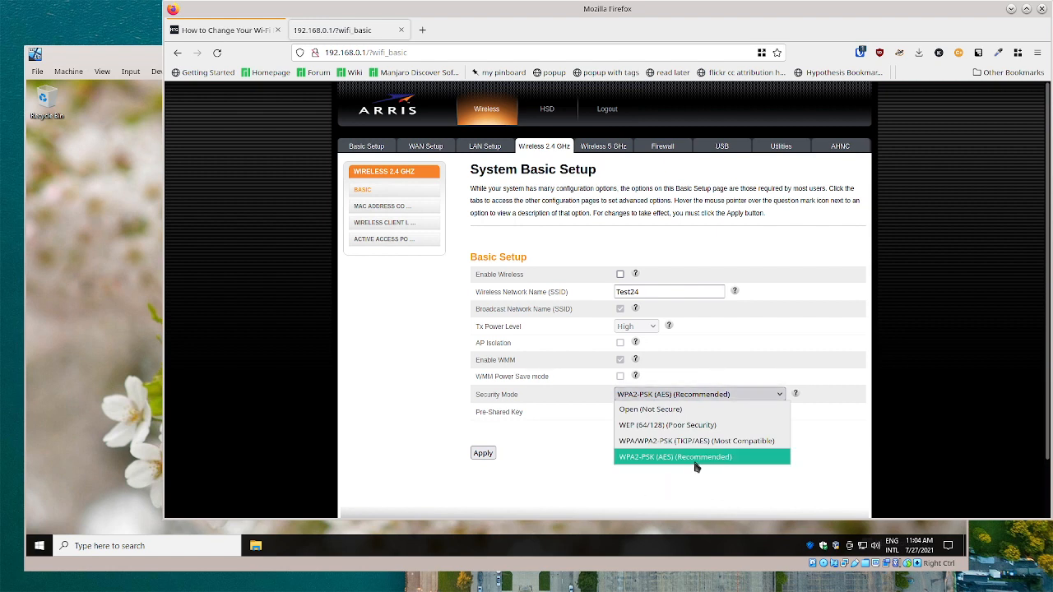
{"action": "mouse_move", "coordinate": [680, 410]}
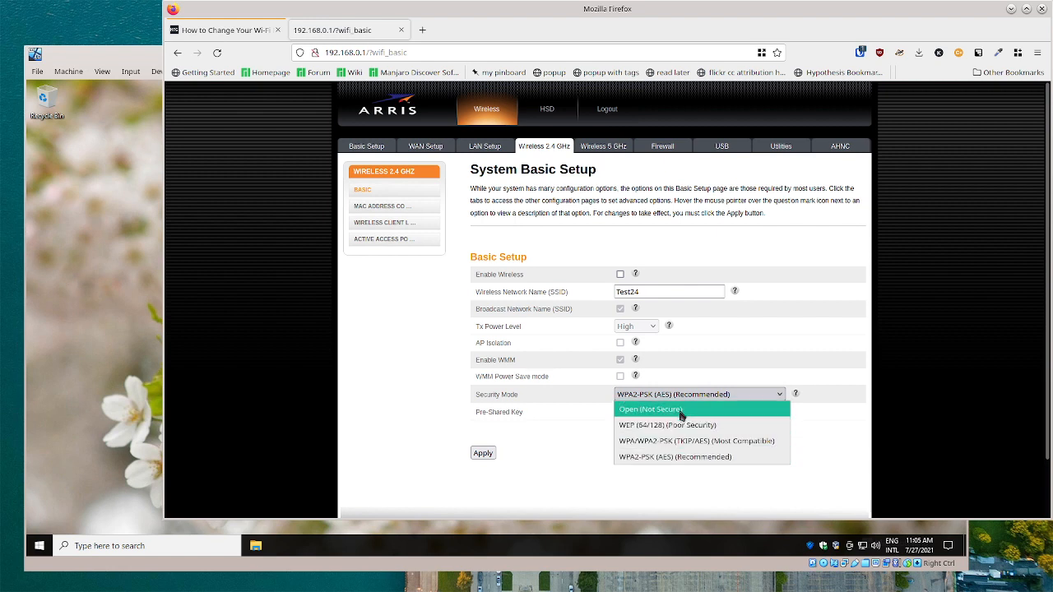
{"action": "mouse_move", "coordinate": [679, 426]}
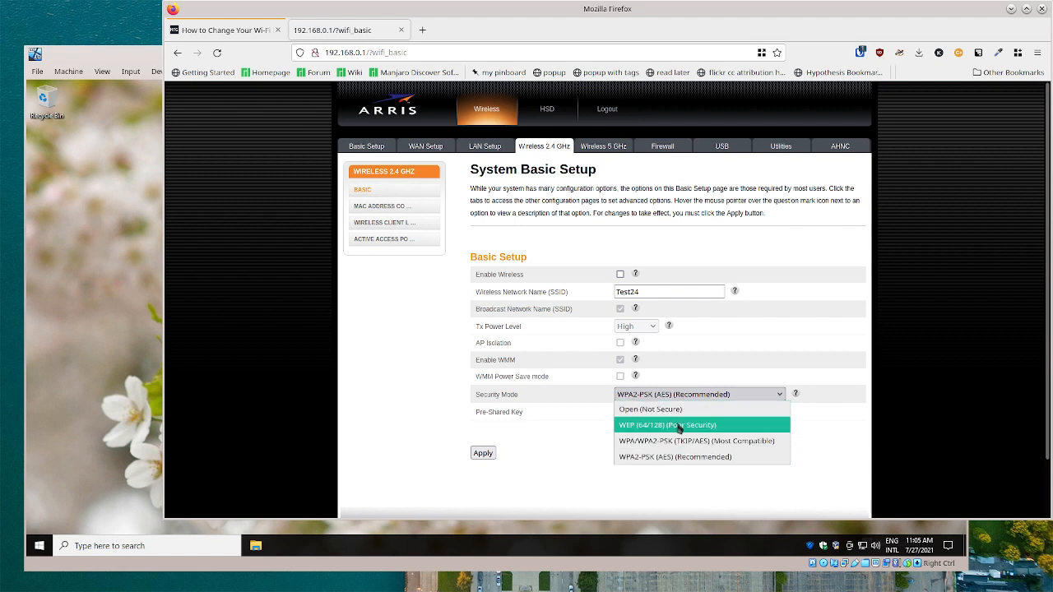
{"action": "mouse_move", "coordinate": [714, 443]}
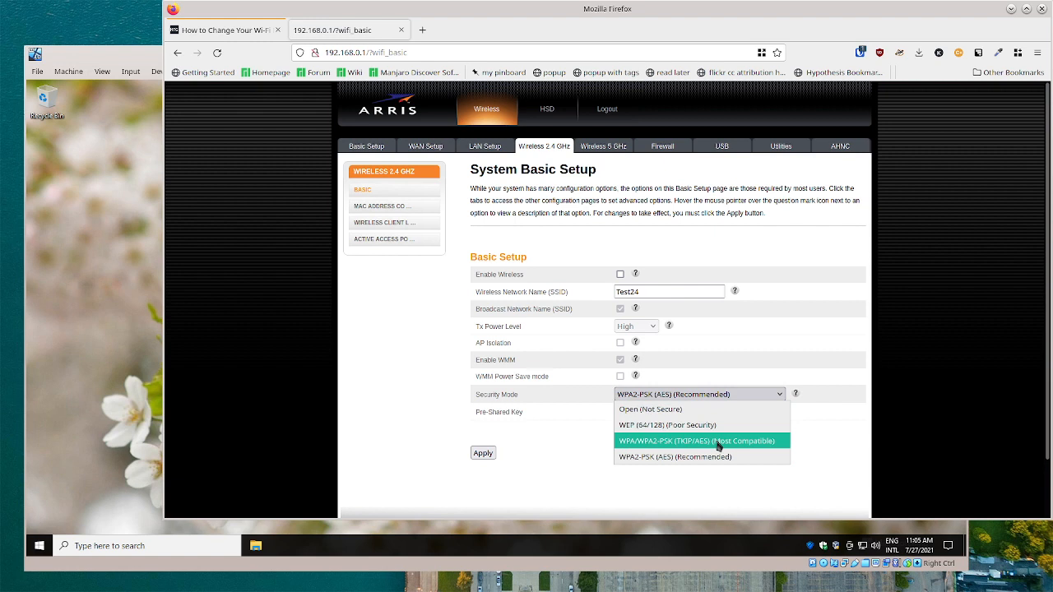
{"action": "mouse_move", "coordinate": [652, 480]}
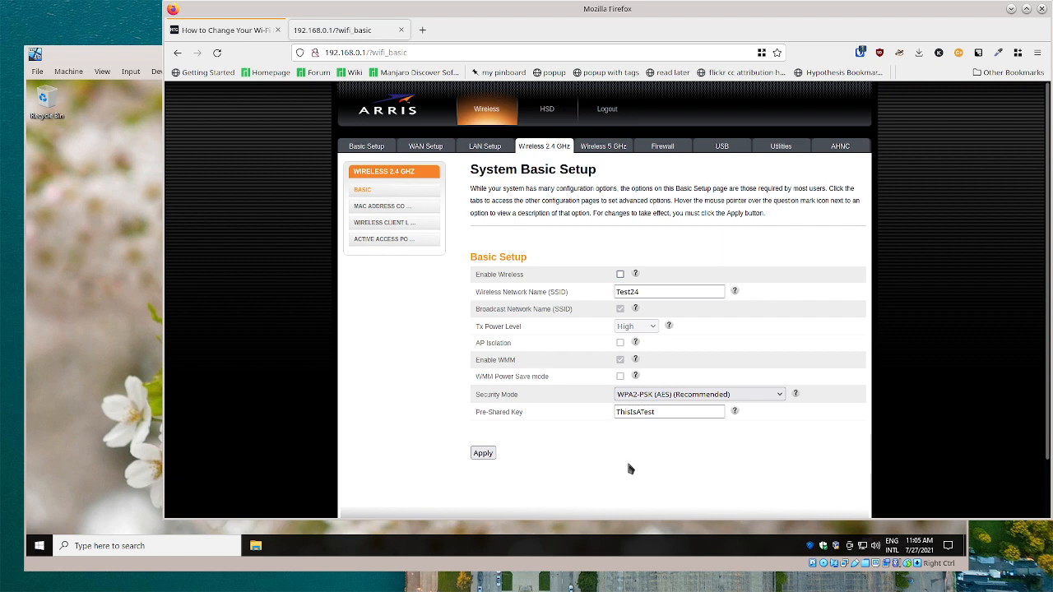
{"action": "mouse_move", "coordinate": [657, 292]}
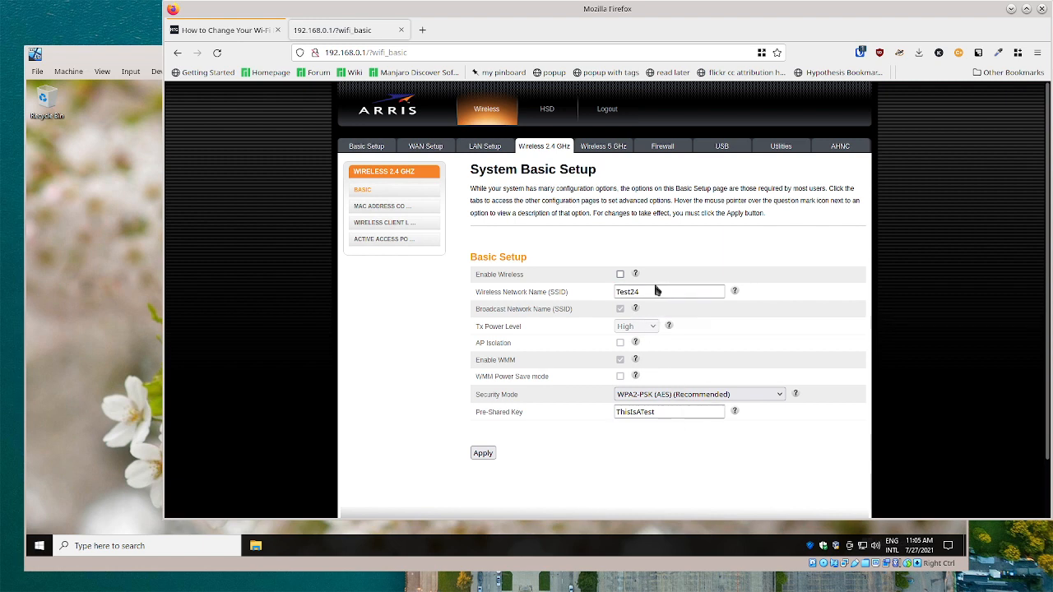
{"action": "mouse_move", "coordinate": [689, 469]}
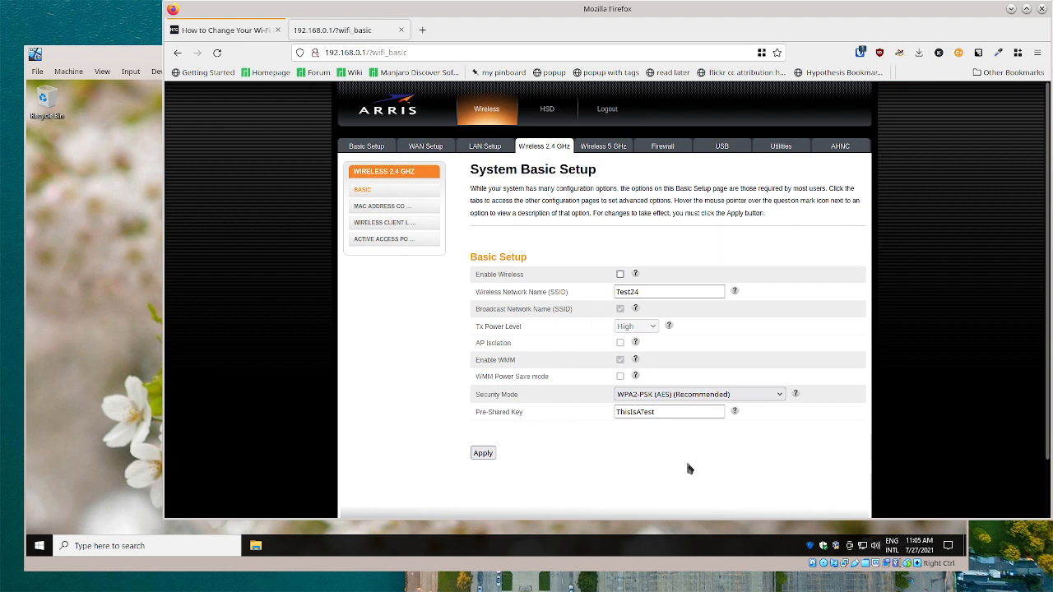
{"action": "mouse_move", "coordinate": [625, 465]}
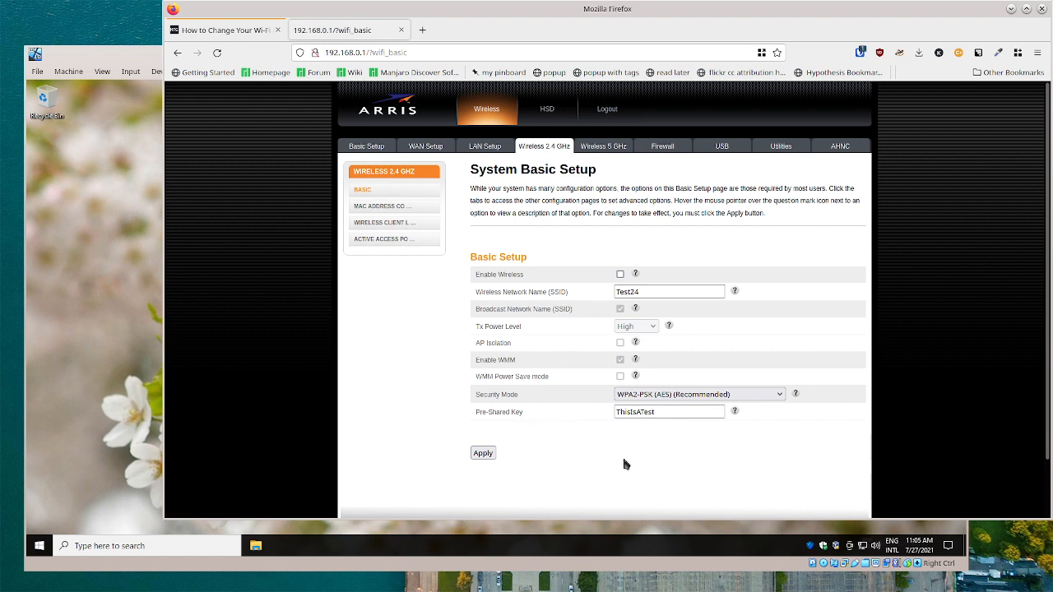
{"action": "mouse_move", "coordinate": [544, 436]}
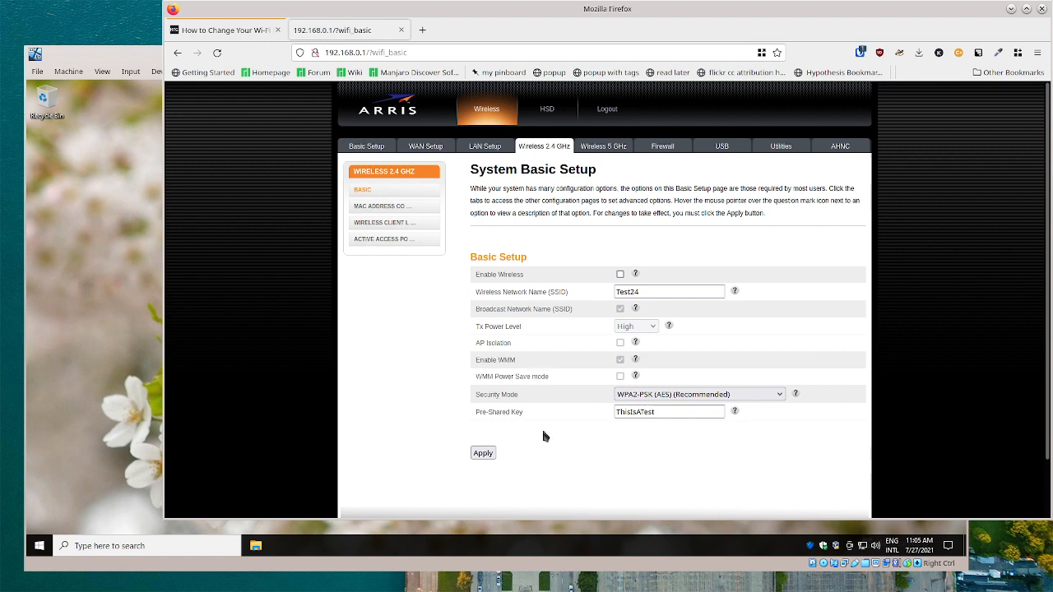
{"action": "mouse_move", "coordinate": [650, 466]}
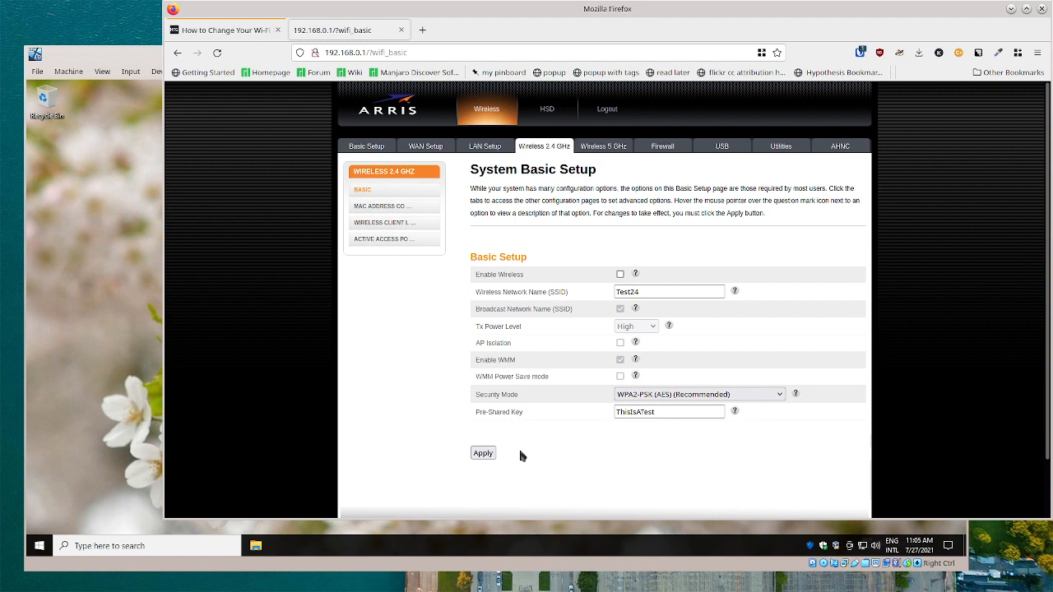
{"action": "mouse_move", "coordinate": [603, 445]}
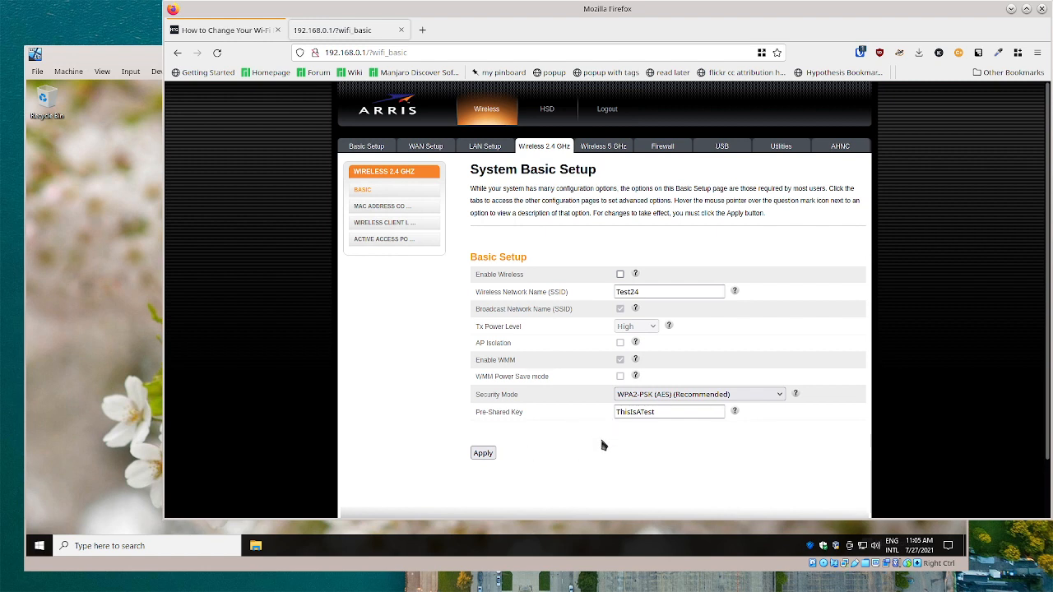
{"action": "mouse_move", "coordinate": [670, 339]}
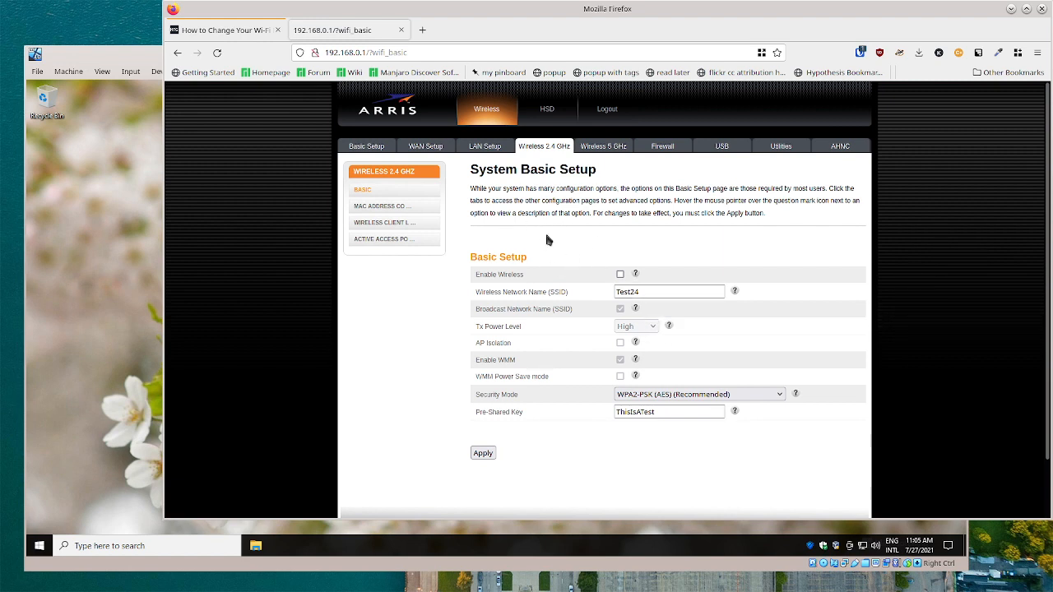
{"action": "mouse_move", "coordinate": [586, 244]}
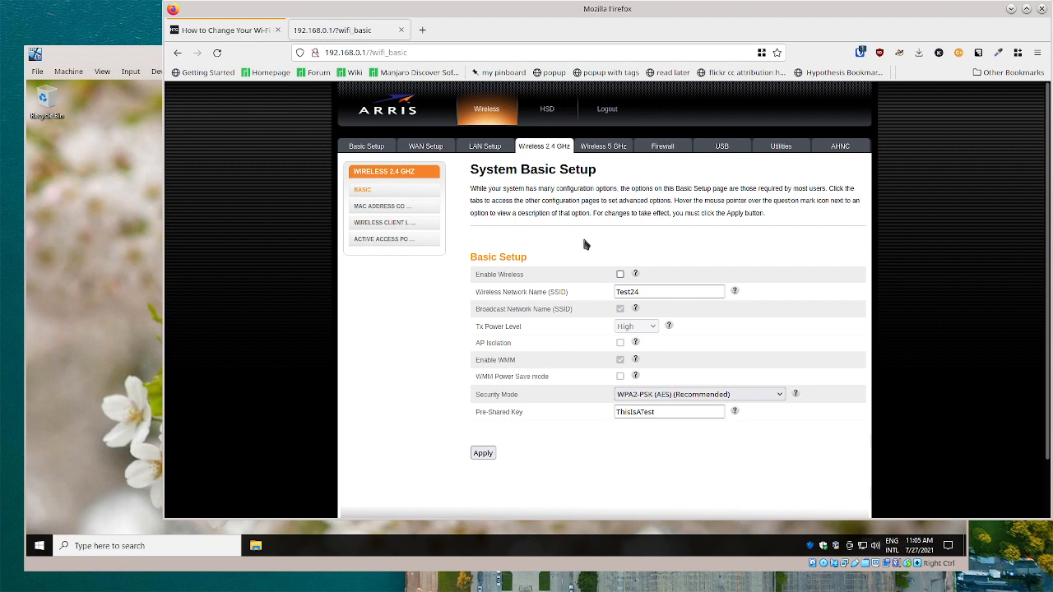
{"action": "mouse_move", "coordinate": [566, 329]}
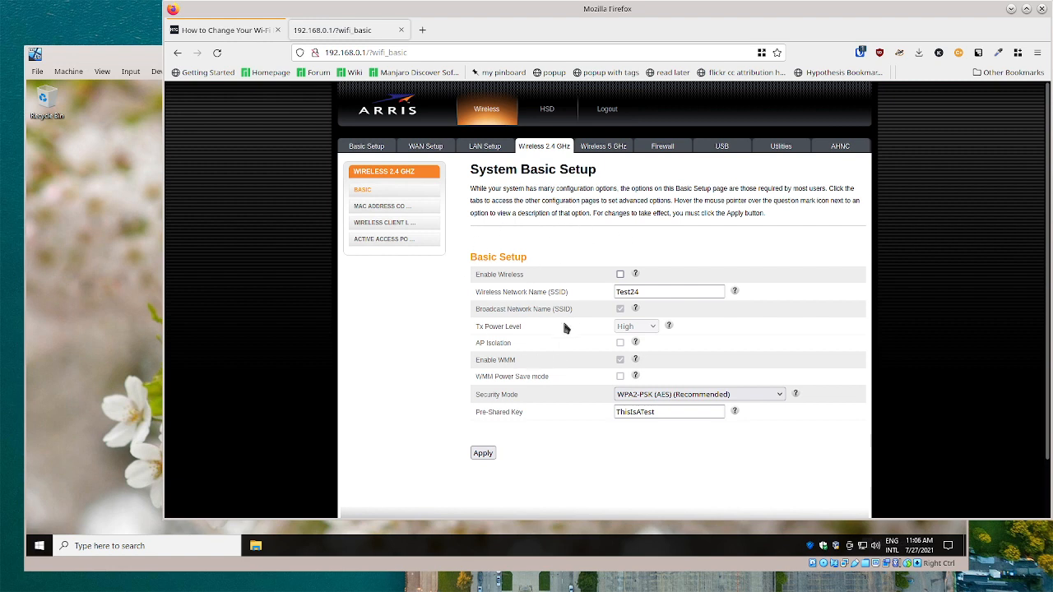
{"action": "mouse_move", "coordinate": [685, 252]}
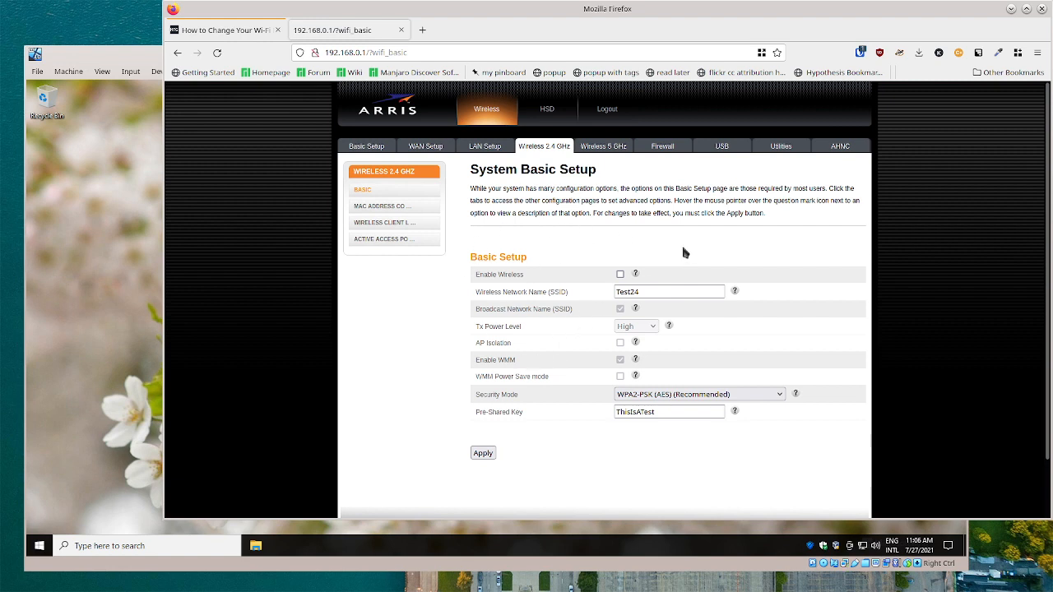
{"action": "mouse_move", "coordinate": [568, 228]}
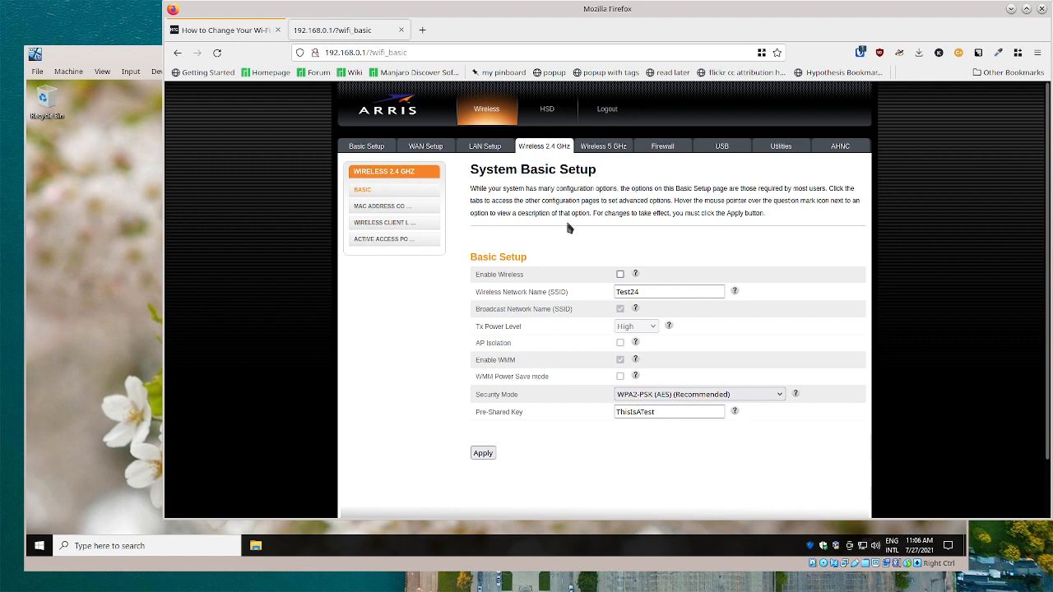
{"action": "mouse_move", "coordinate": [227, 29]}
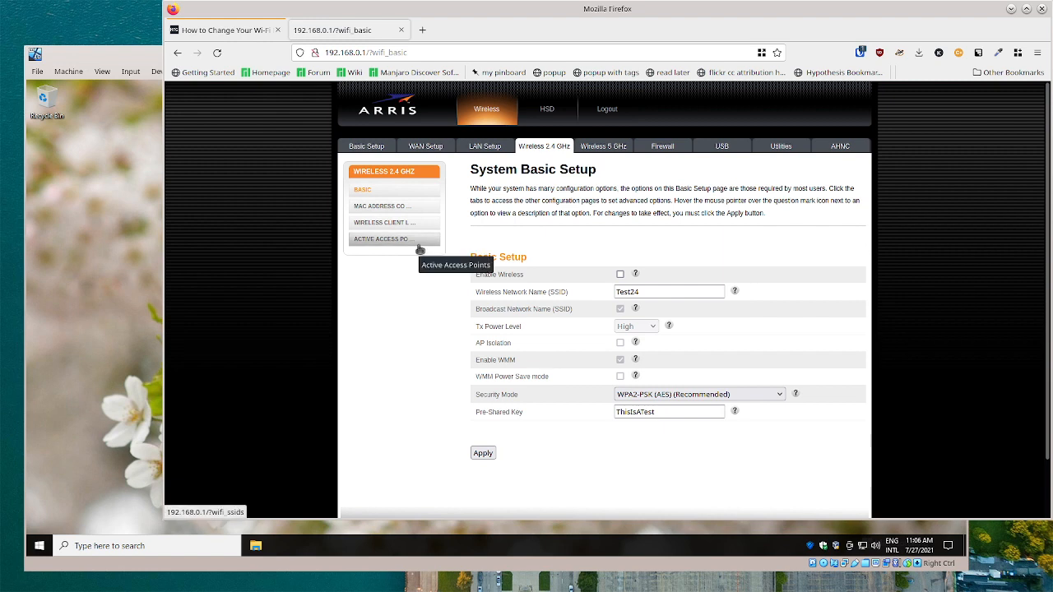
{"action": "mouse_move", "coordinate": [447, 240]}
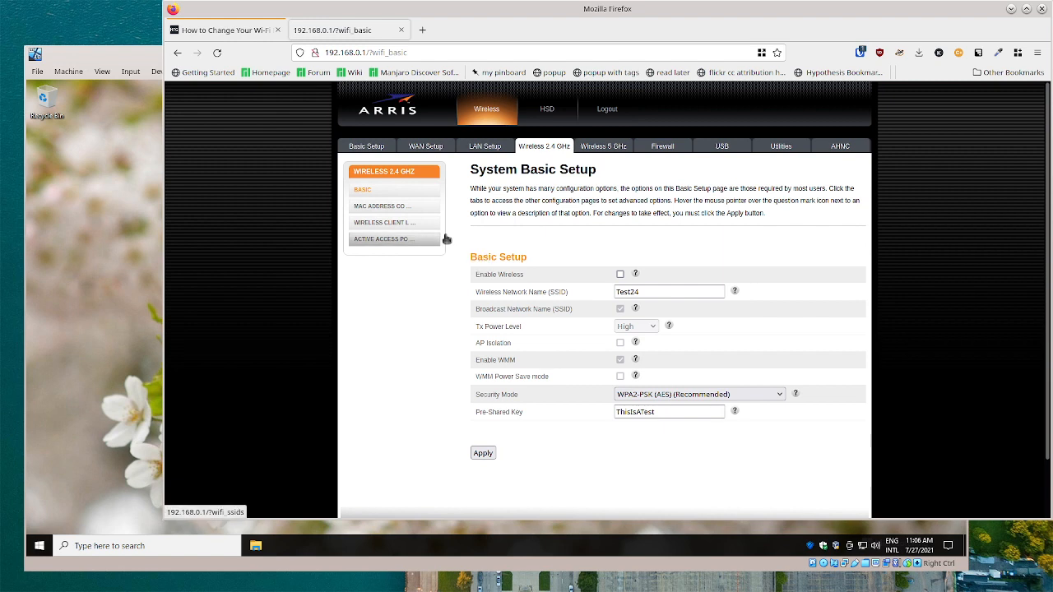
{"action": "mouse_move", "coordinate": [576, 292]}
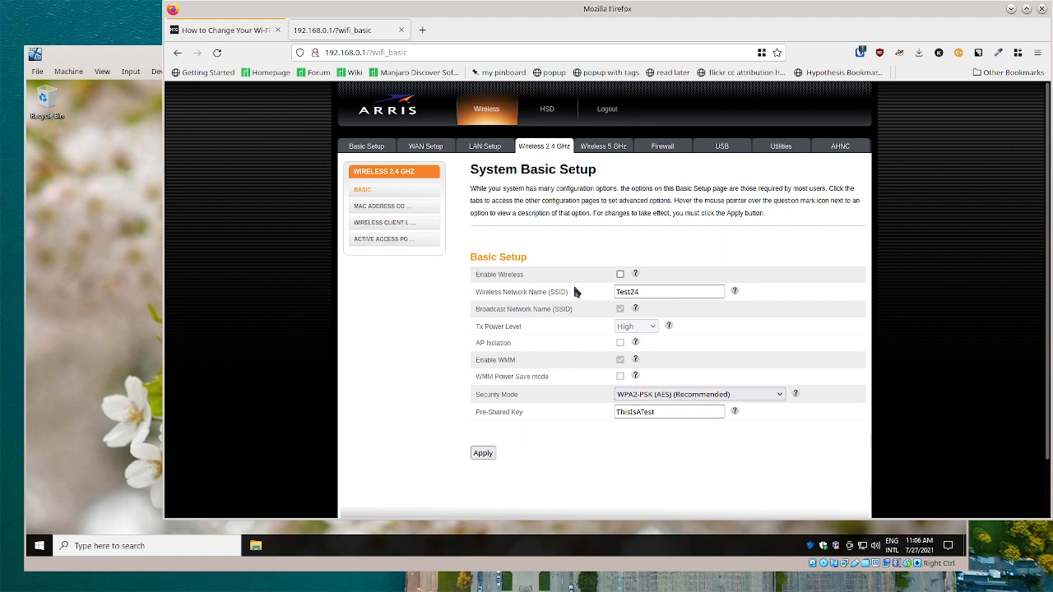
{"action": "left_click", "coordinate": [861, 52]}
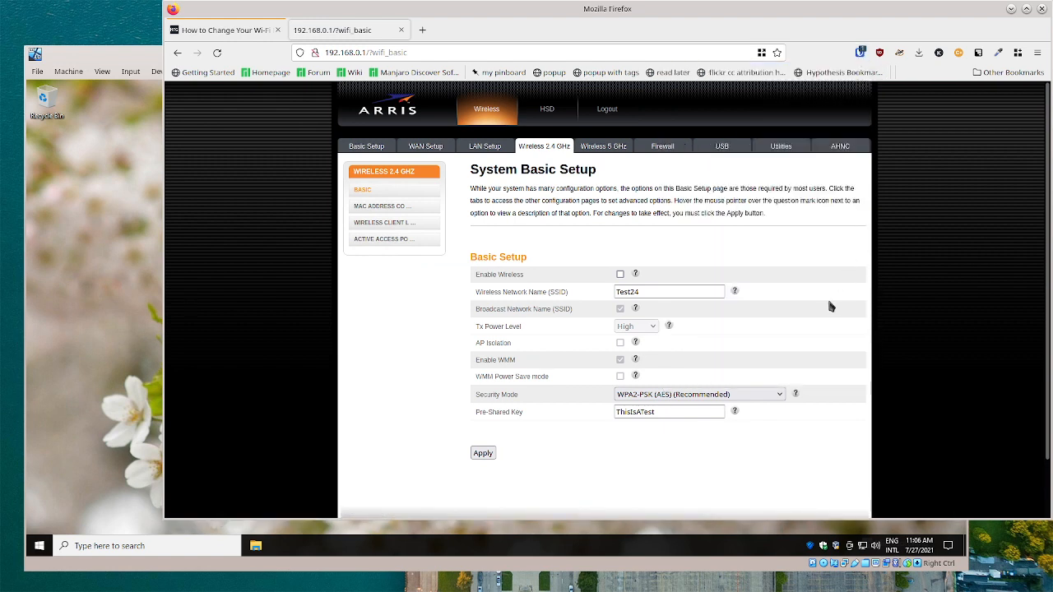
{"action": "mouse_move", "coordinate": [410, 330]}
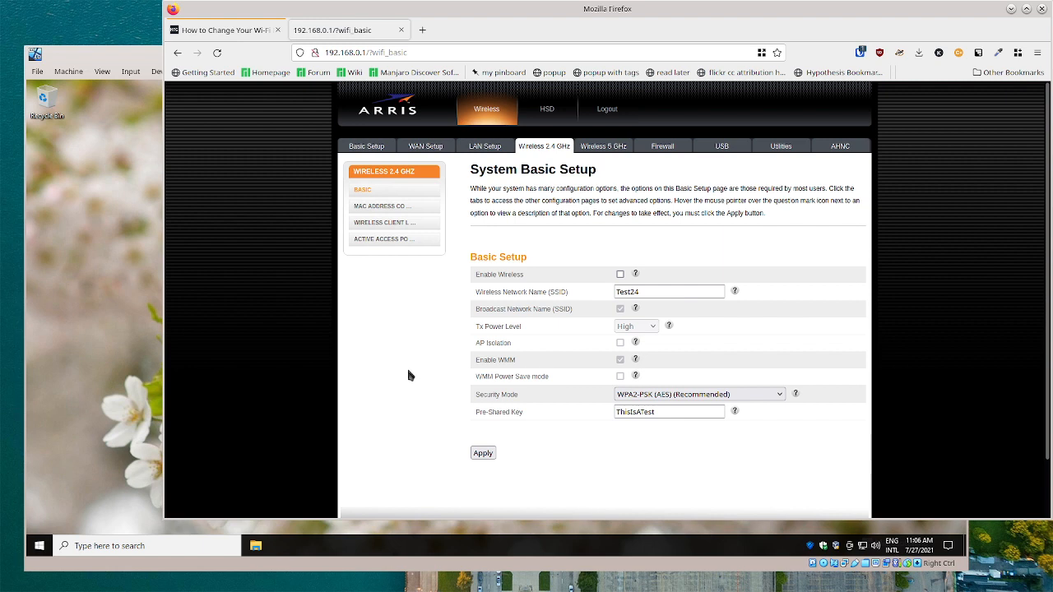
{"action": "mouse_move", "coordinate": [416, 410]}
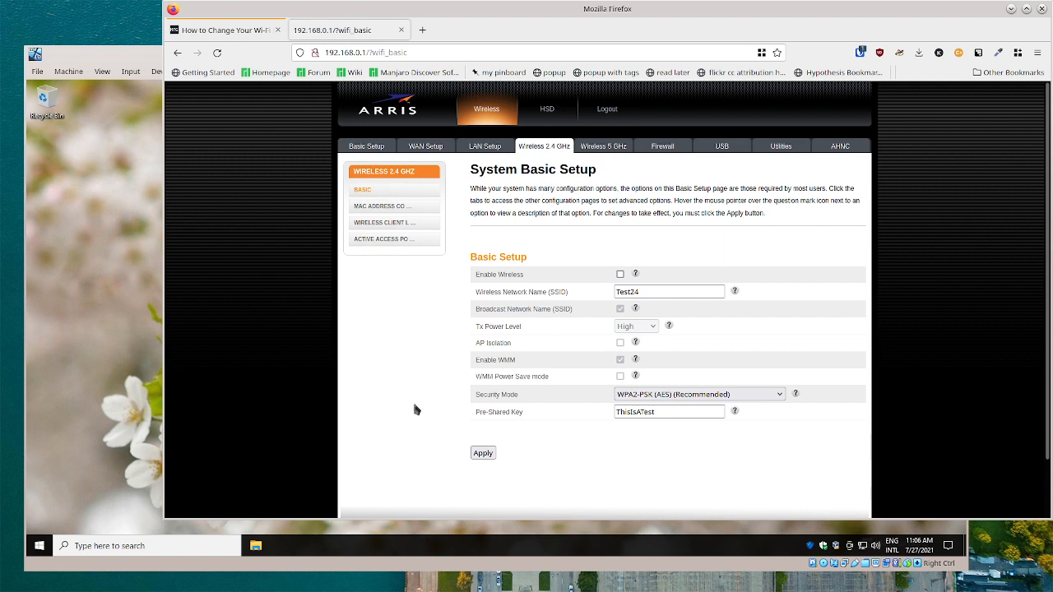
{"action": "mouse_move", "coordinate": [430, 357]}
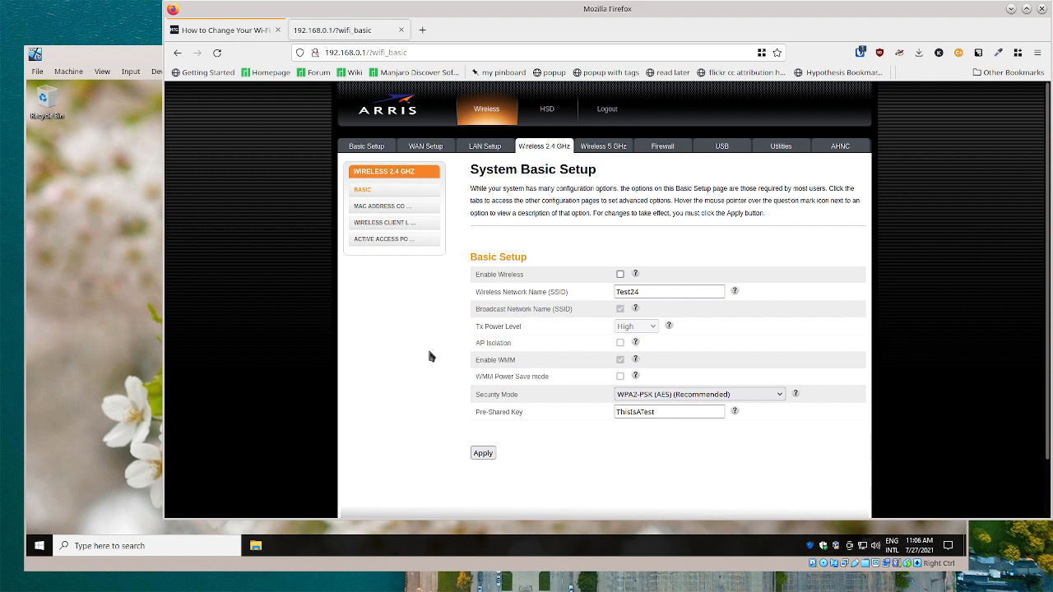
{"action": "mouse_move", "coordinate": [586, 243]}
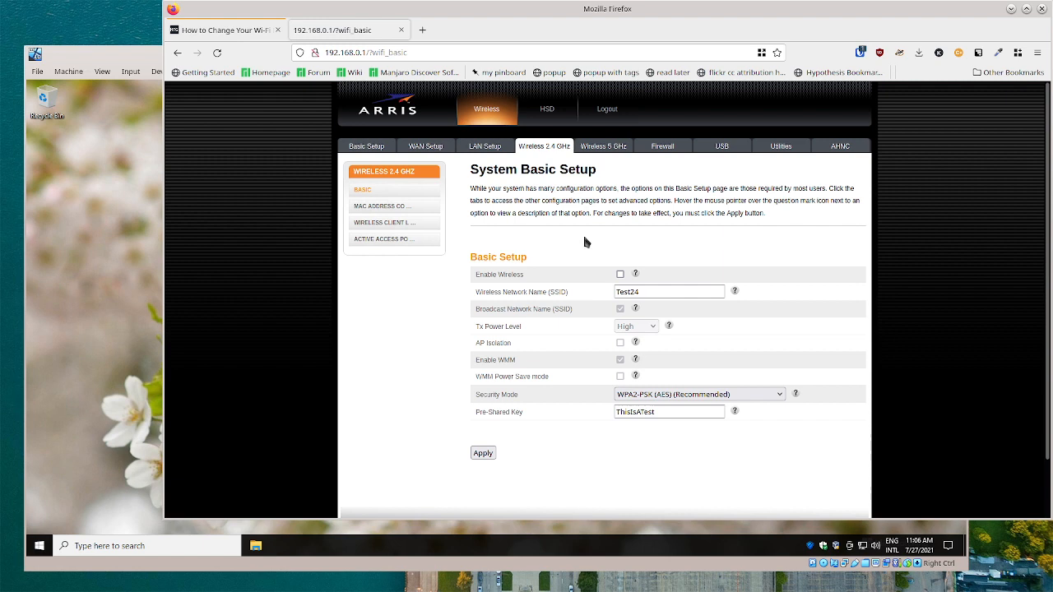
{"action": "double_click", "coordinate": [580, 213]}
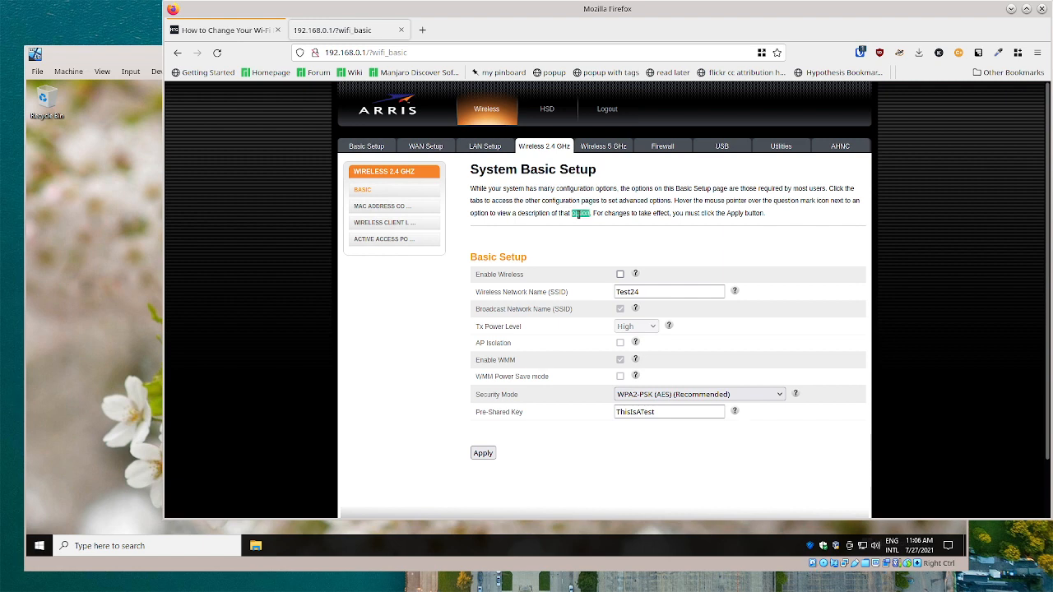
{"action": "mouse_move", "coordinate": [576, 251]}
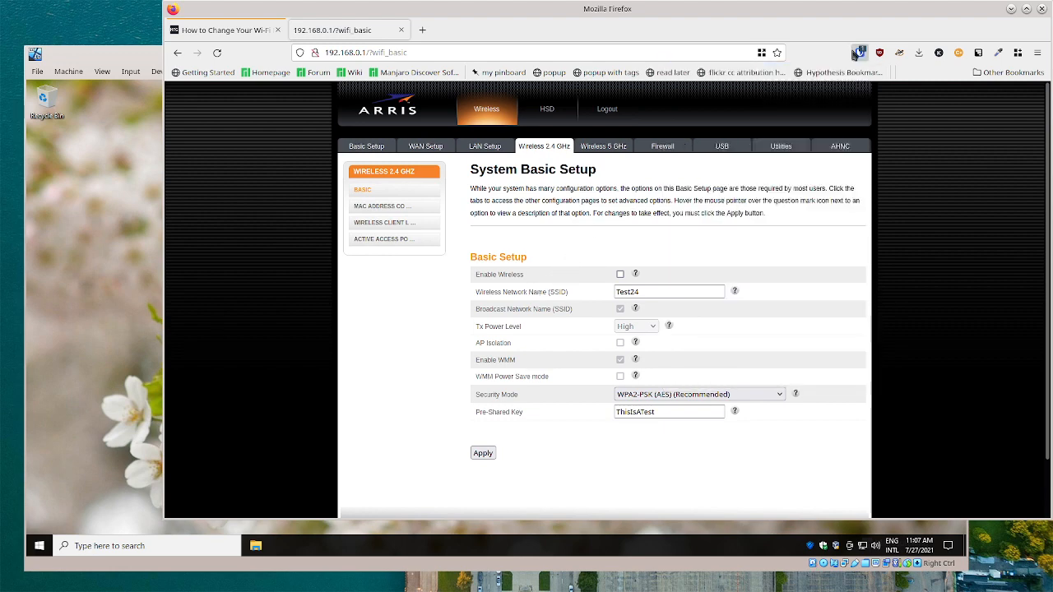
Switch to the 'How to Change Your Wi-Fi' article tab at its ipconfig gateway section.
{"action": "left_click", "coordinate": [222, 30]}
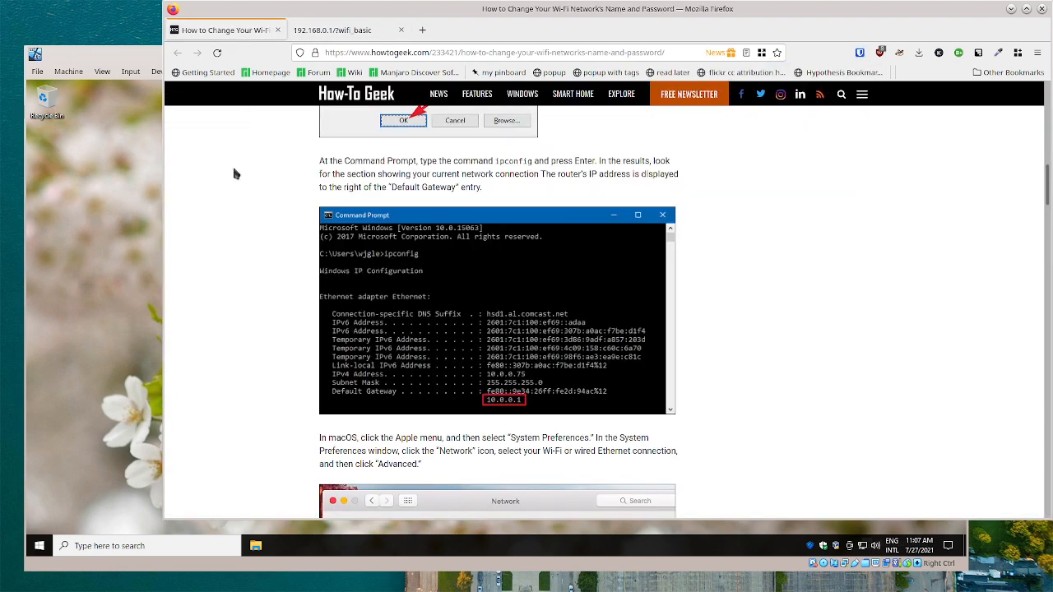
{"action": "mouse_move", "coordinate": [792, 376]}
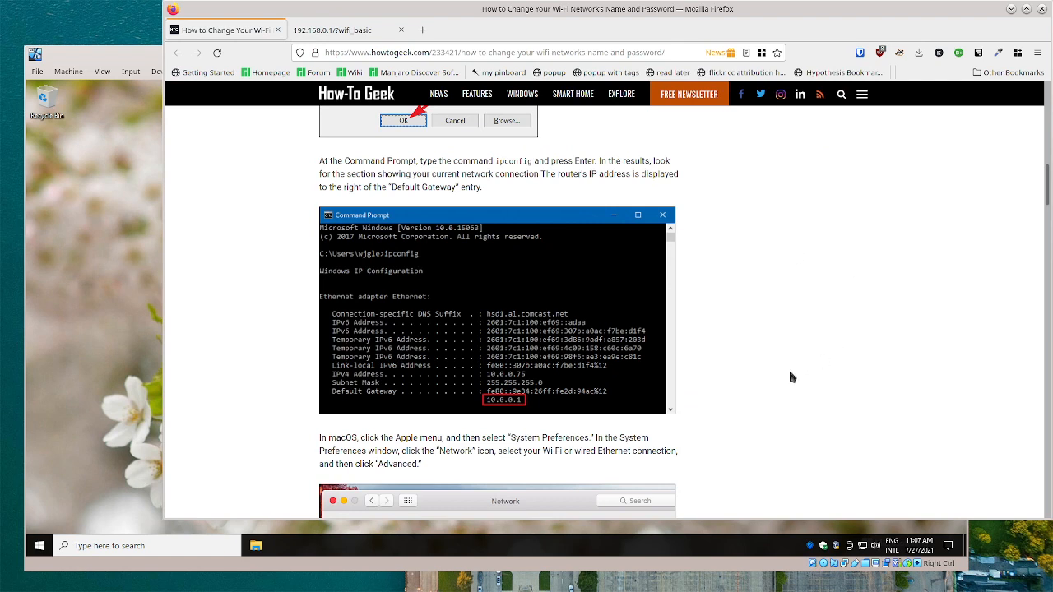
{"action": "mouse_move", "coordinate": [792, 360]}
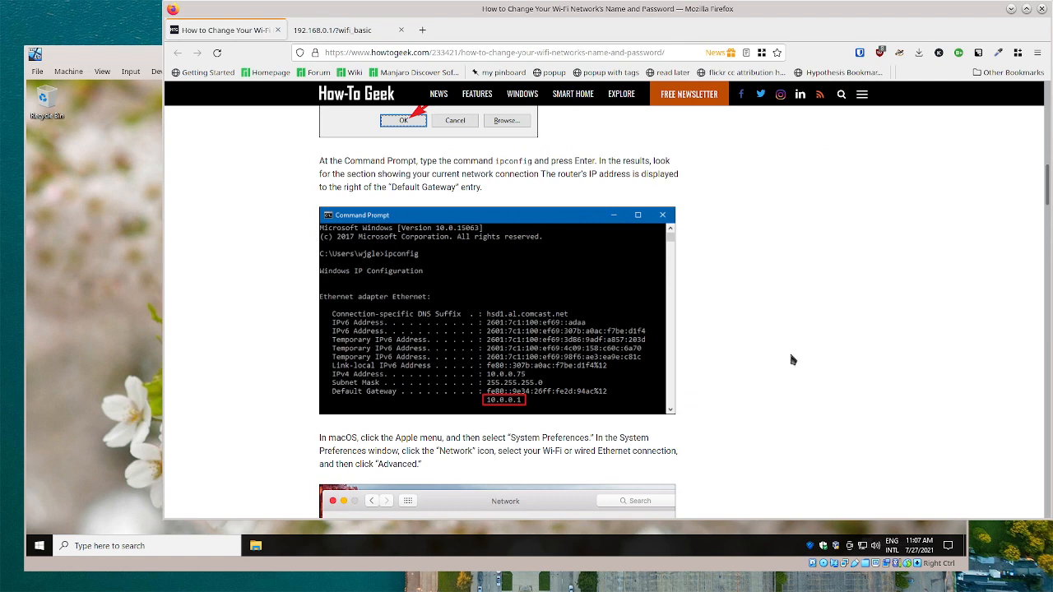